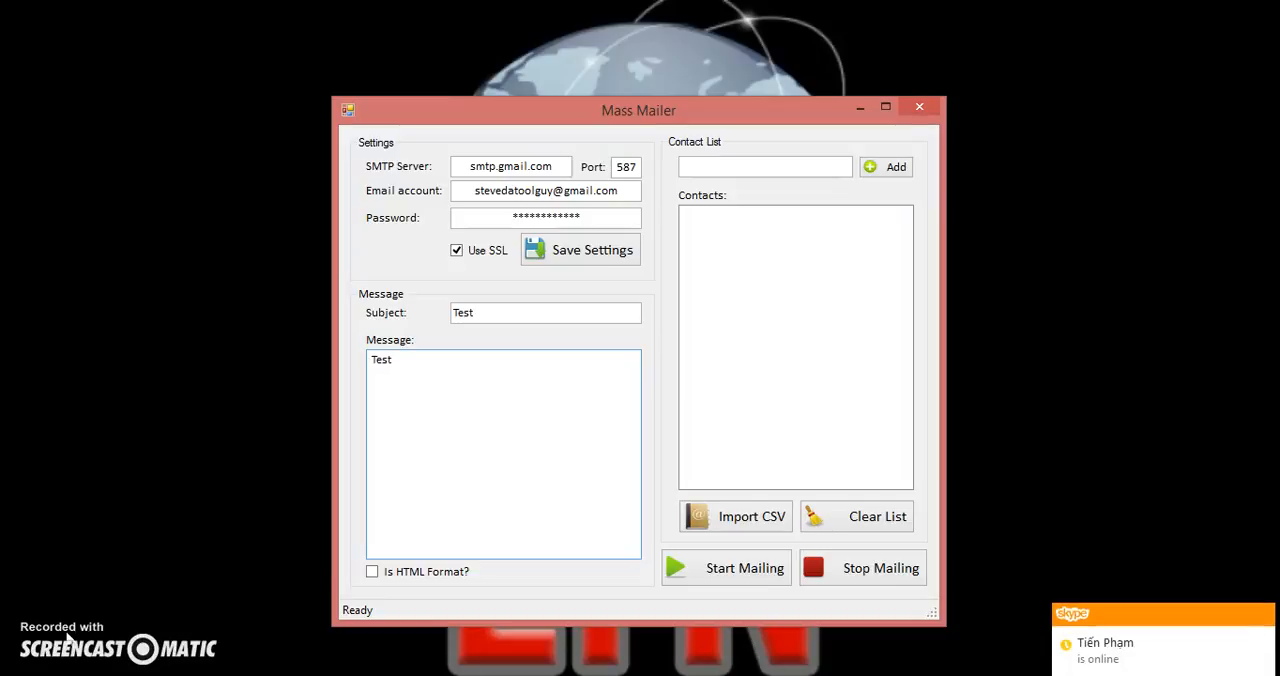
mouse_move(1158, 362)
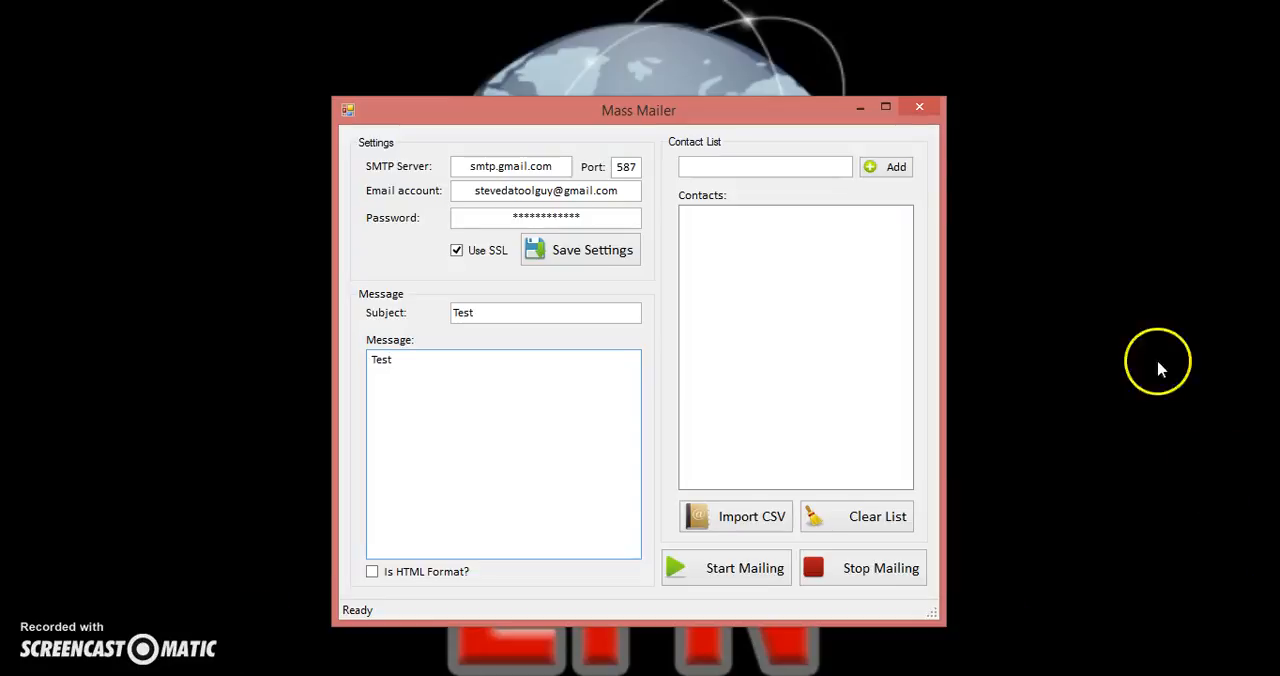
mouse_move(888, 166)
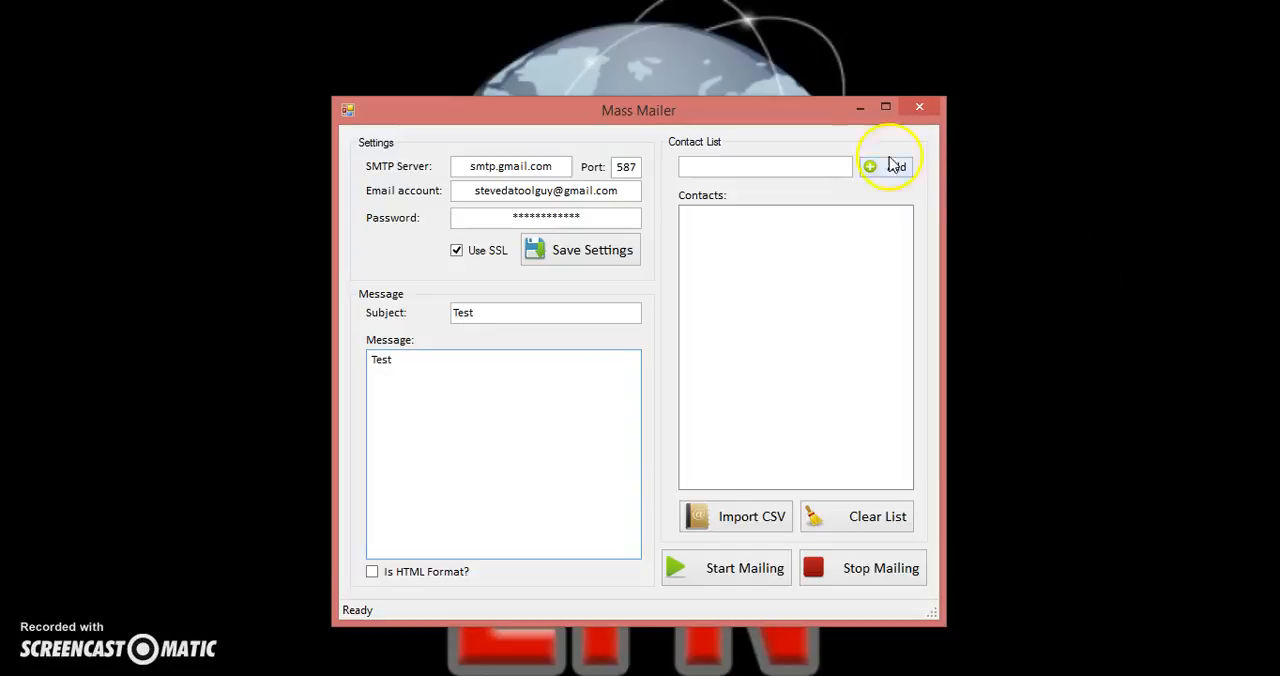
mouse_move(807, 143)
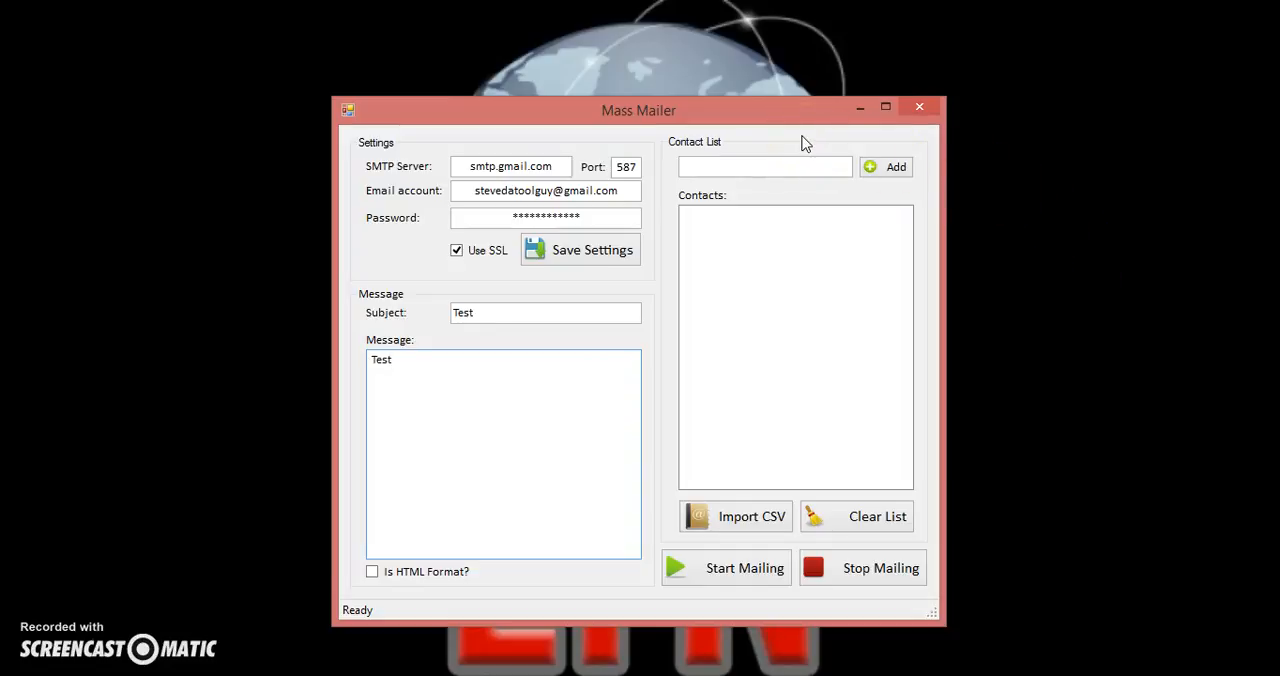
Step: Clear the stored password and type the account password back into the Password field
left_click(503, 360)
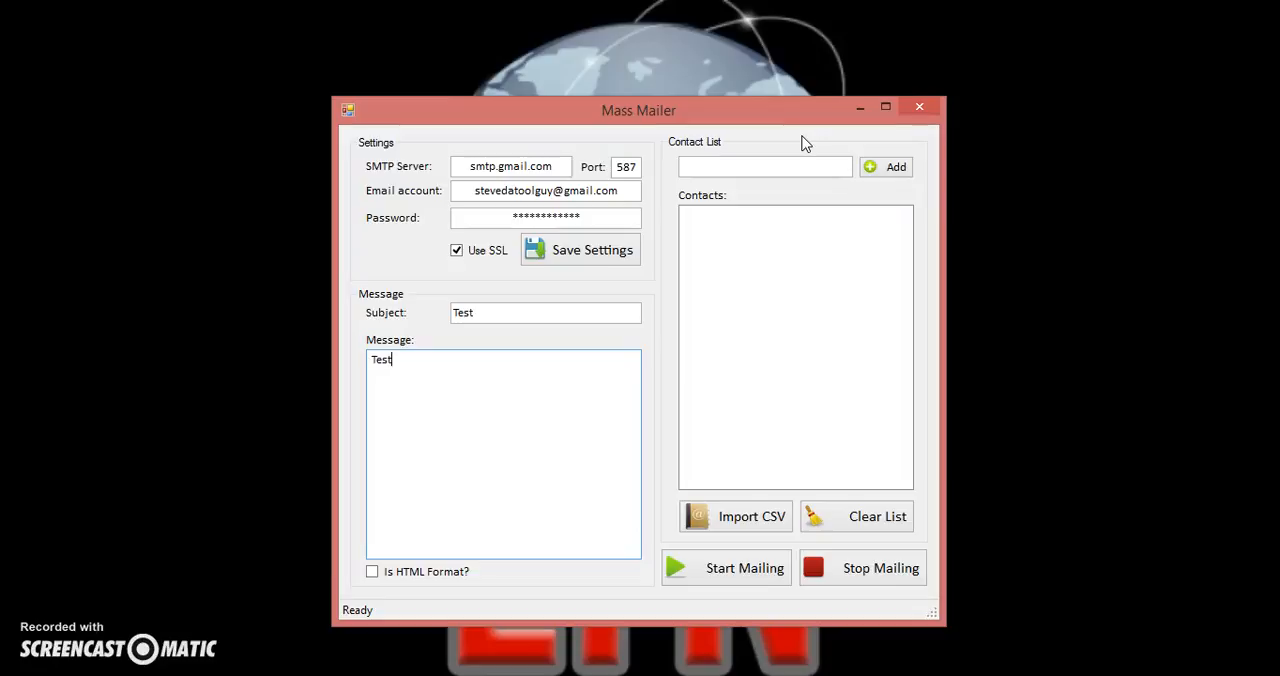
mouse_move(723, 135)
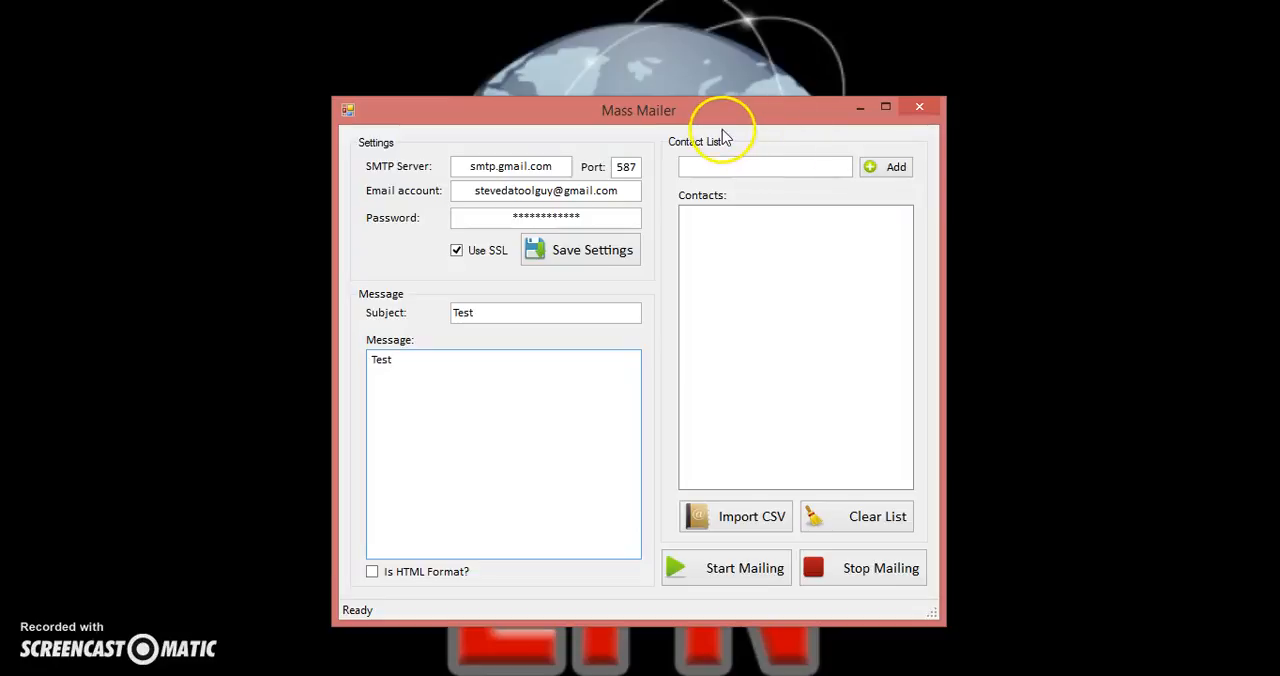
mouse_move(465, 161)
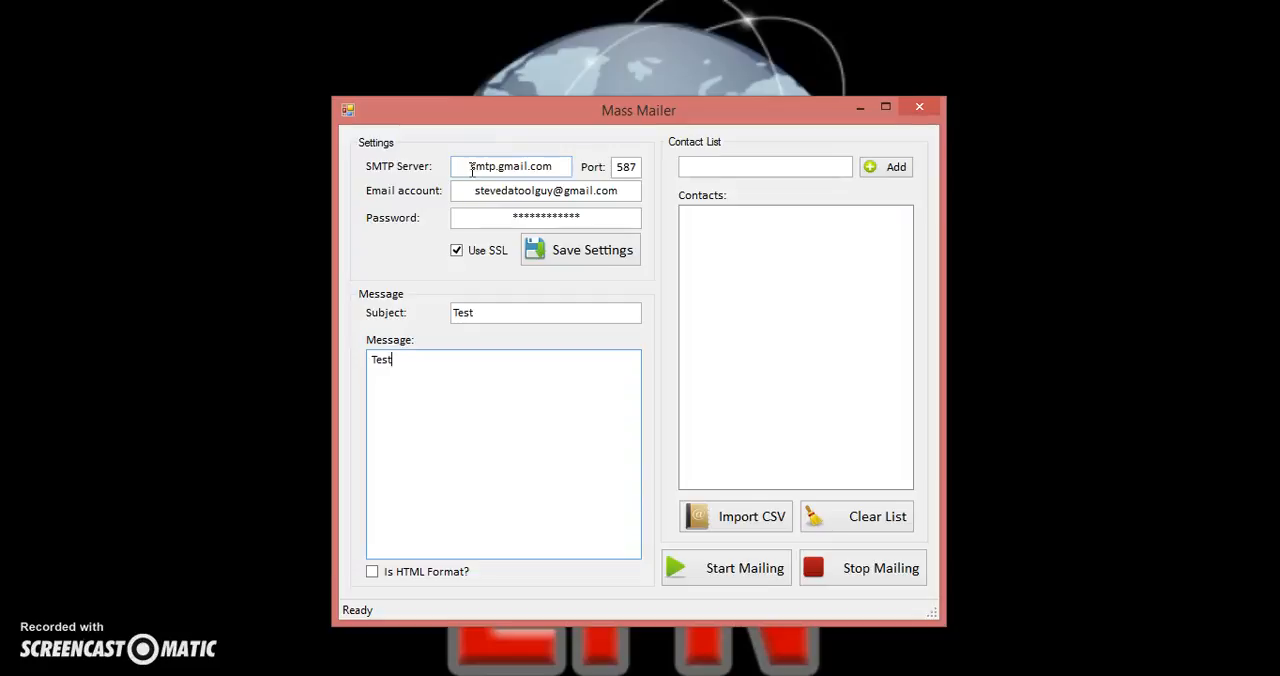
mouse_move(459, 157)
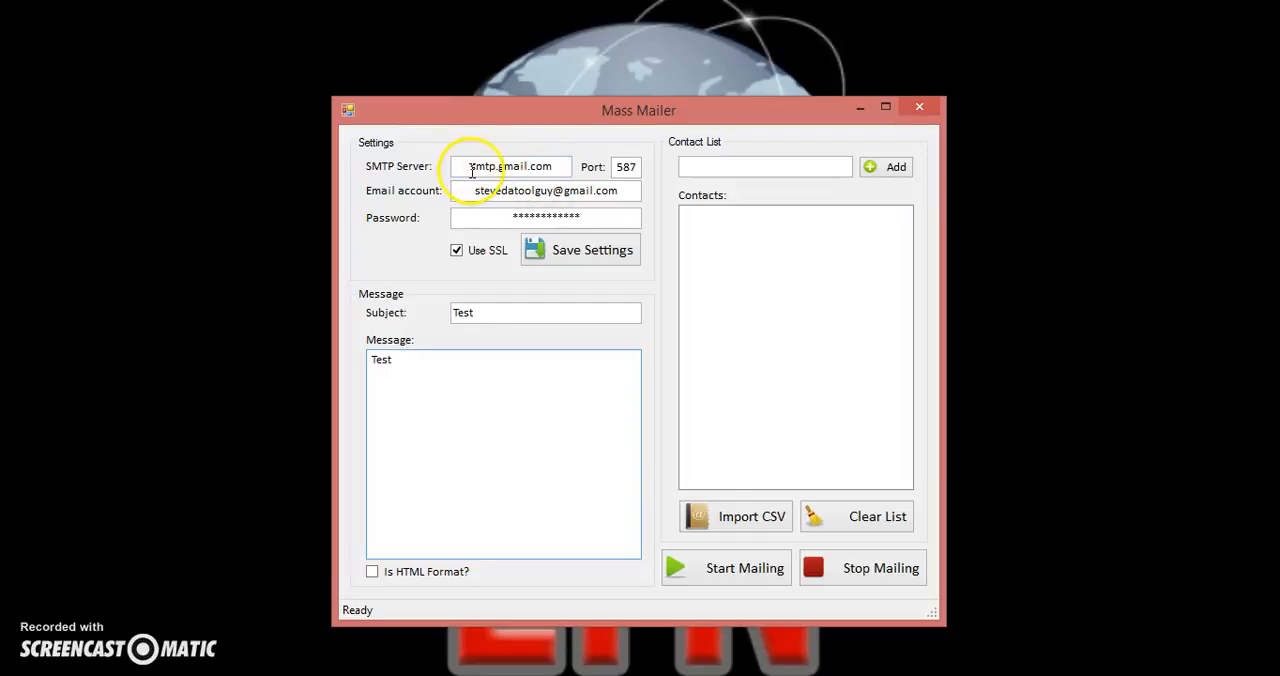
mouse_move(468, 160)
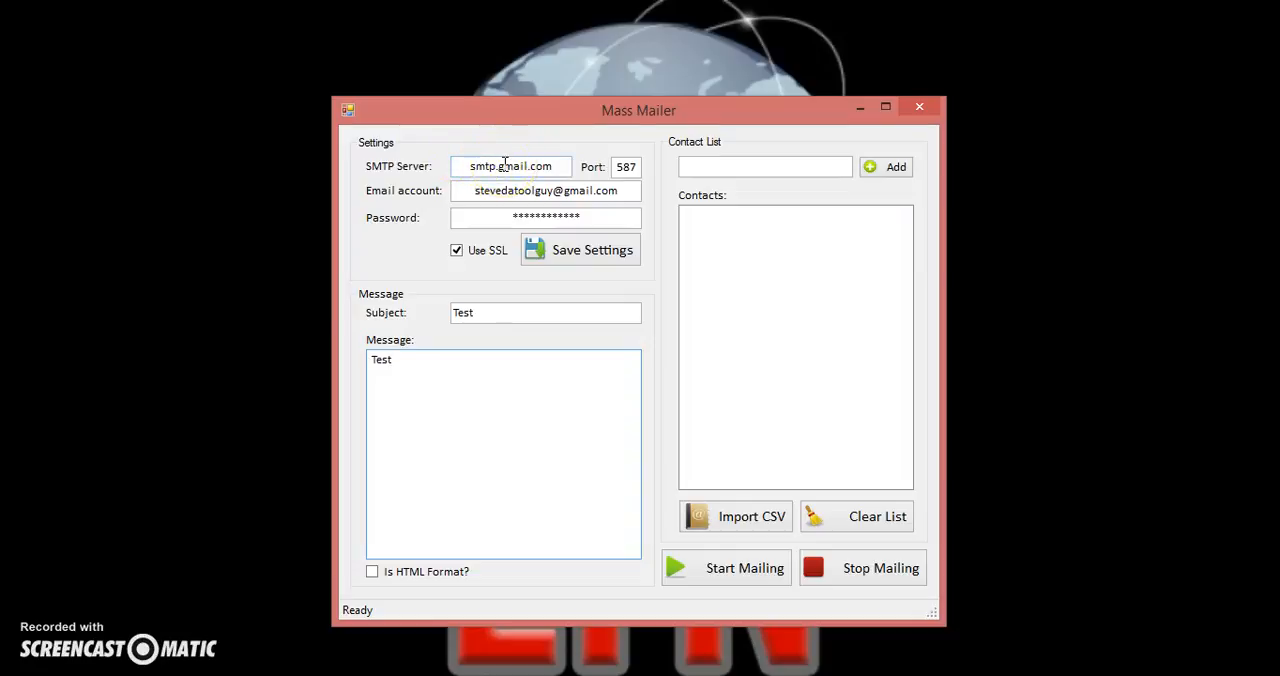
mouse_move(528, 166)
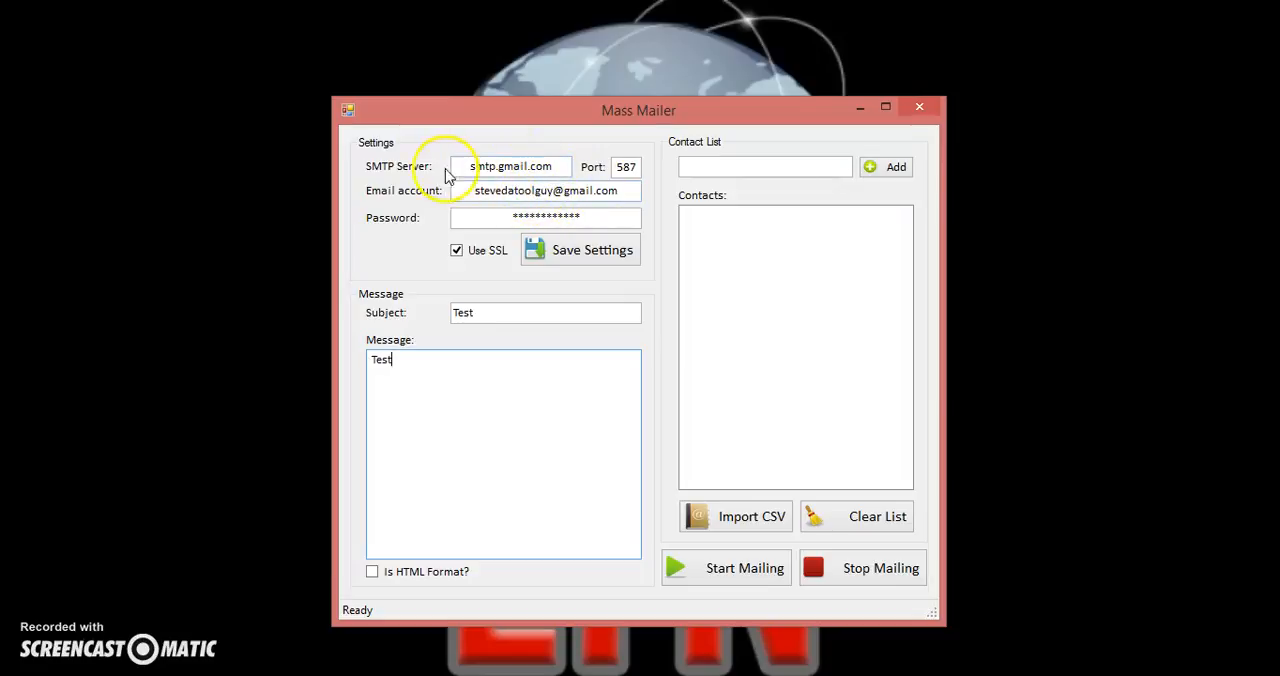
mouse_move(575, 172)
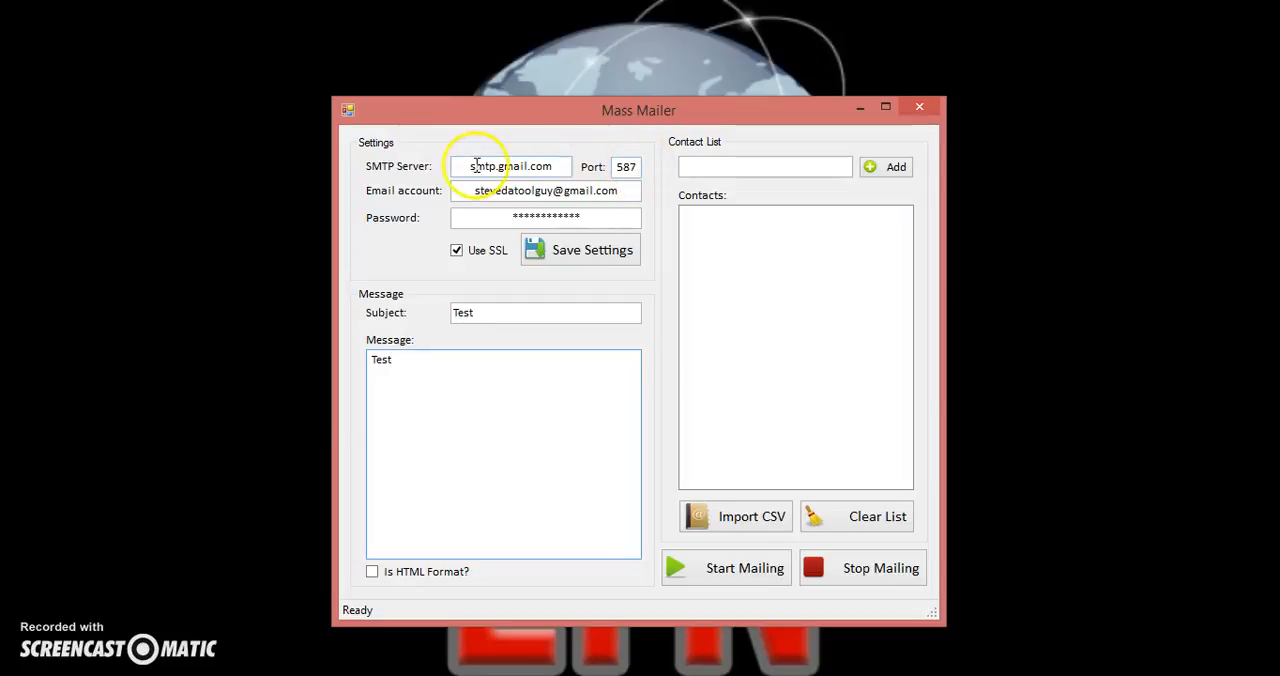
mouse_move(411, 173)
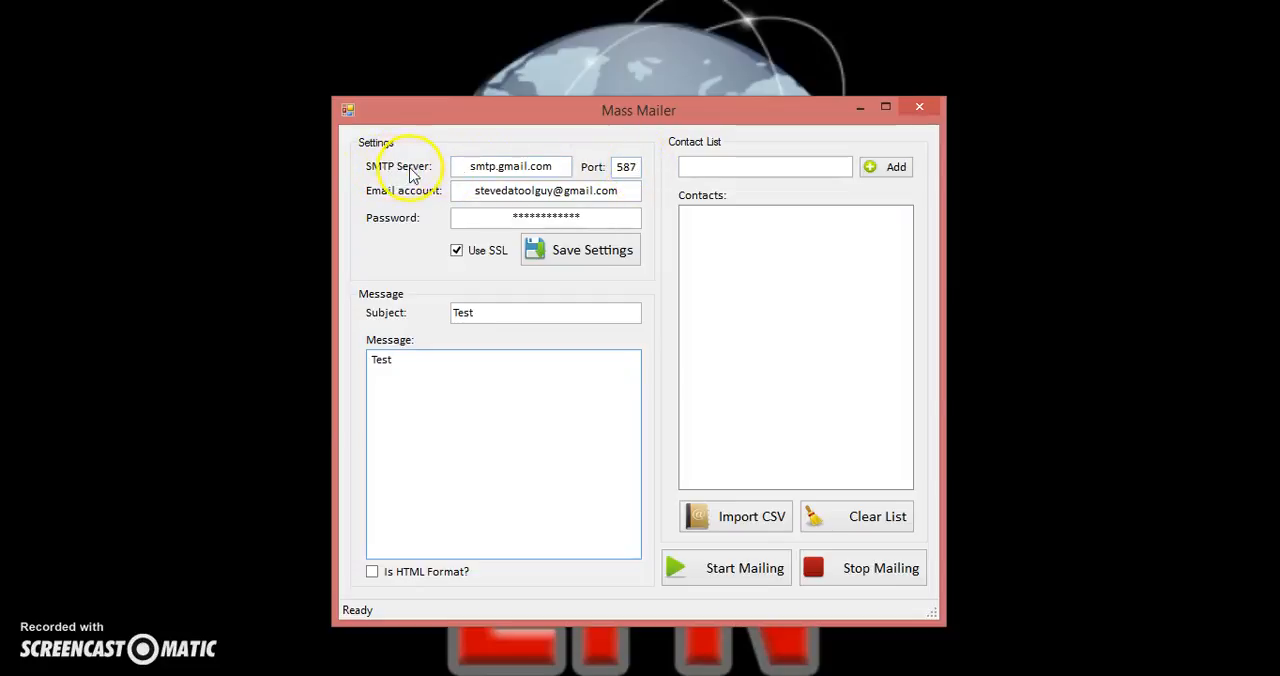
mouse_move(390, 210)
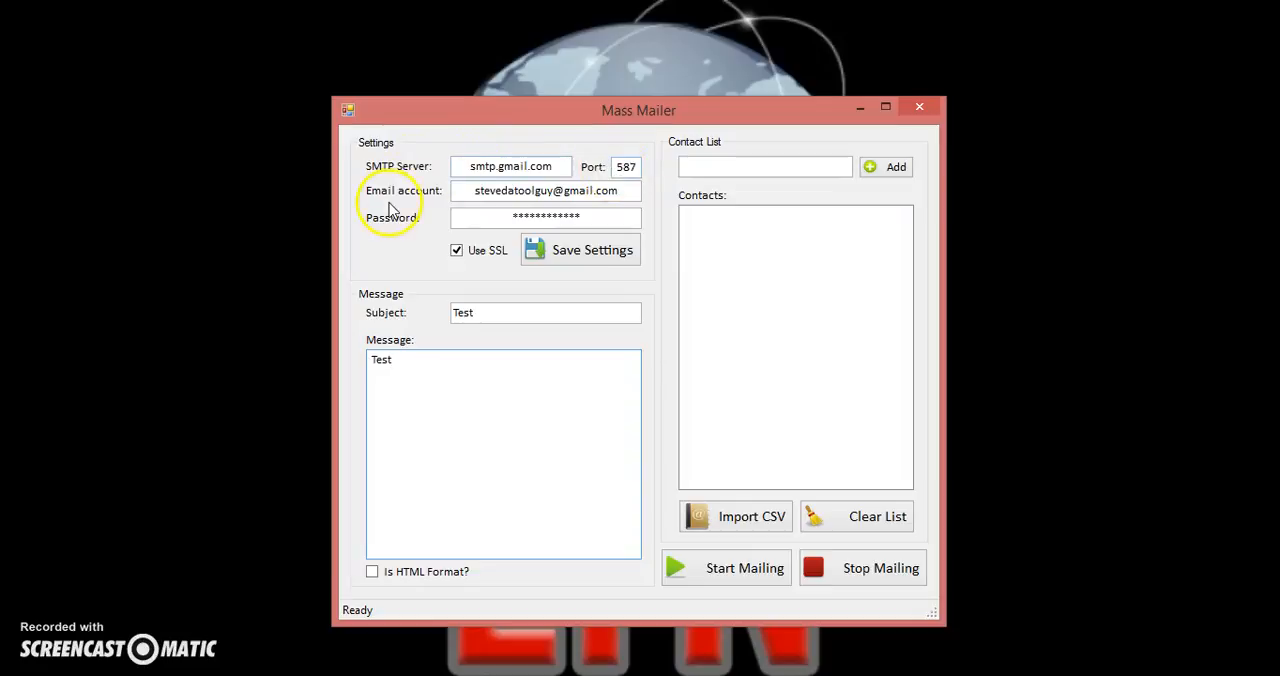
mouse_move(415, 220)
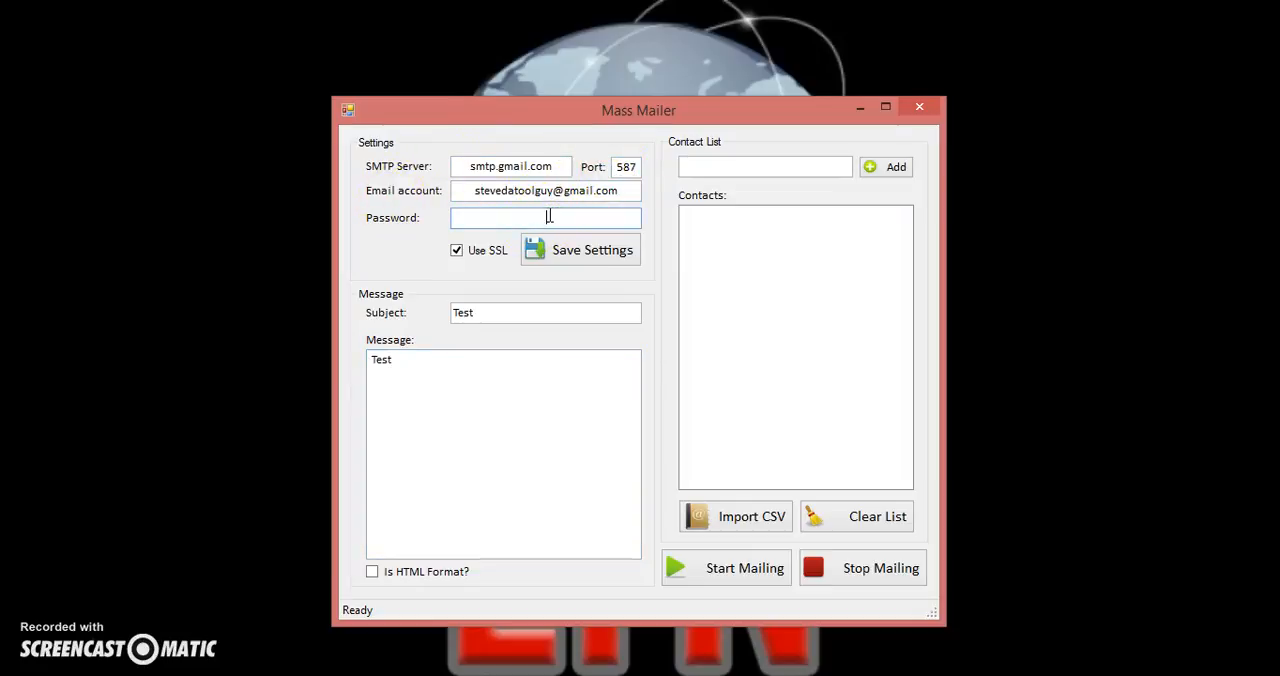
type("**")
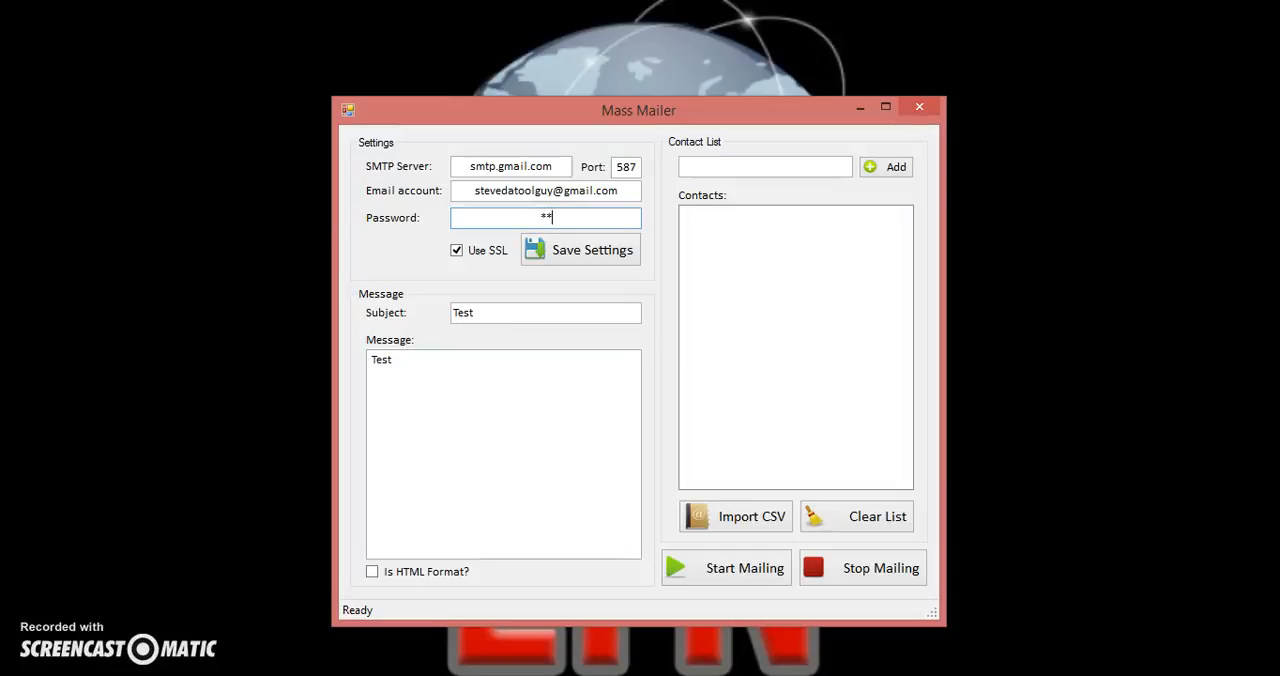
type("*******")
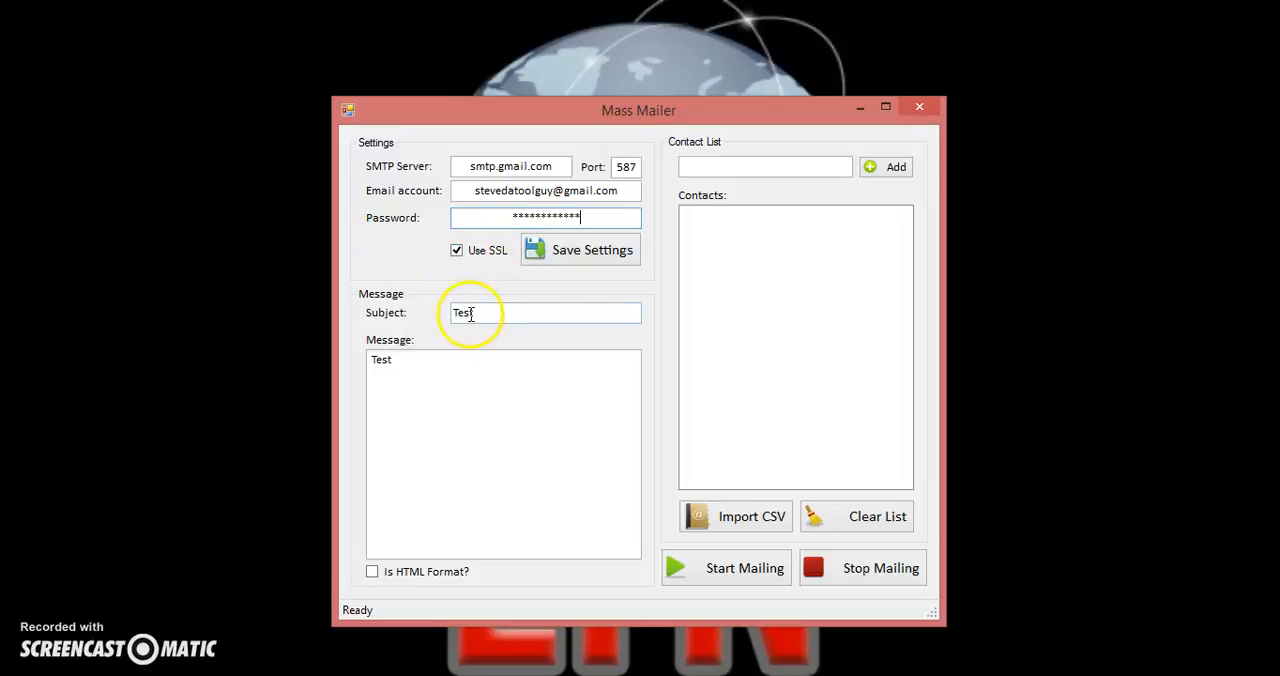
mouse_move(604, 456)
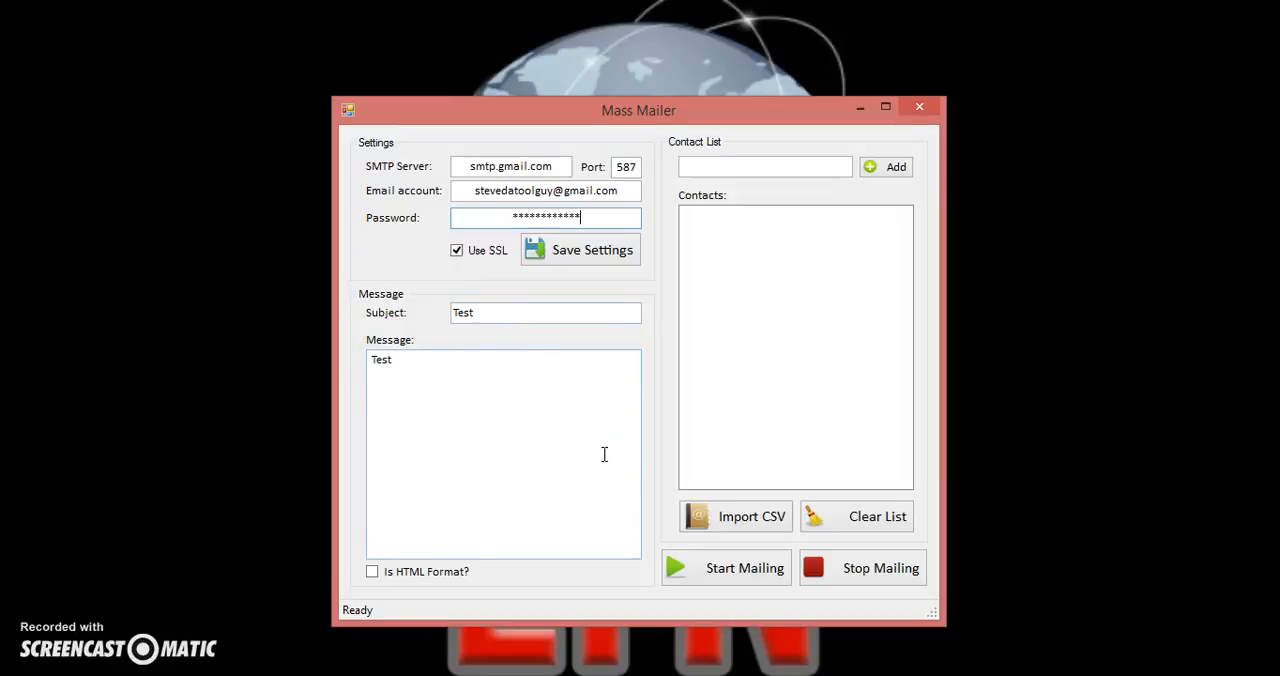
mouse_move(687, 388)
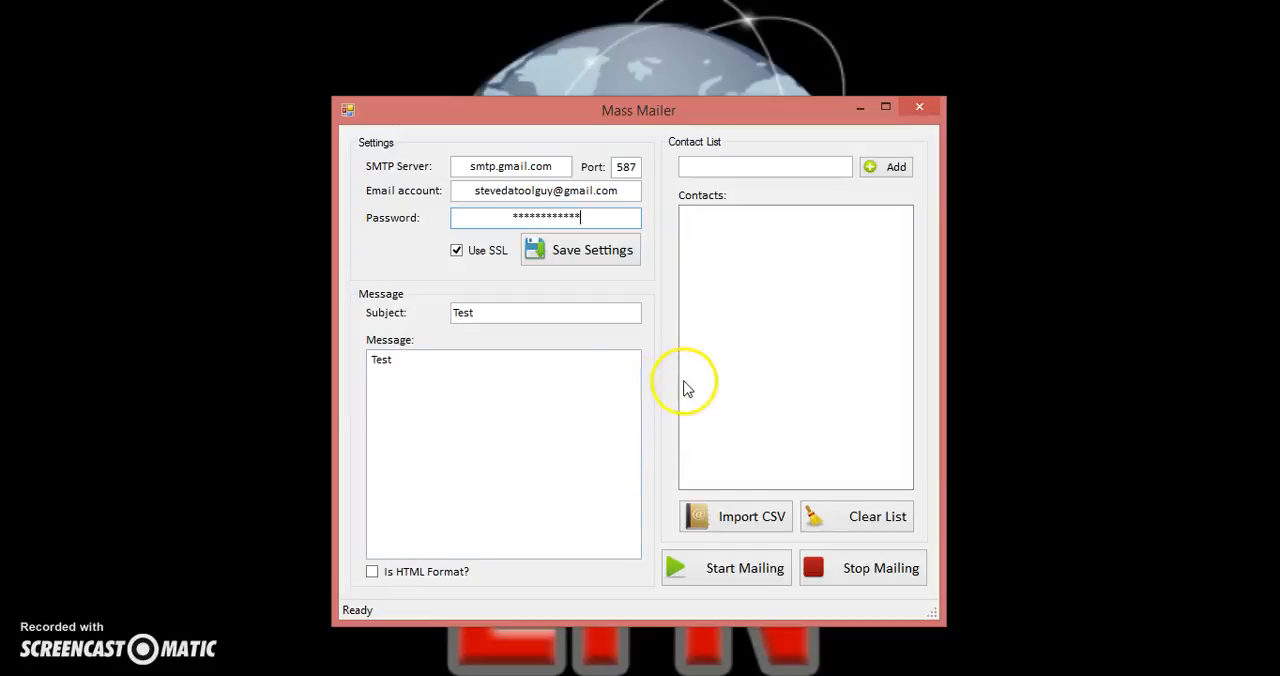
mouse_move(670, 280)
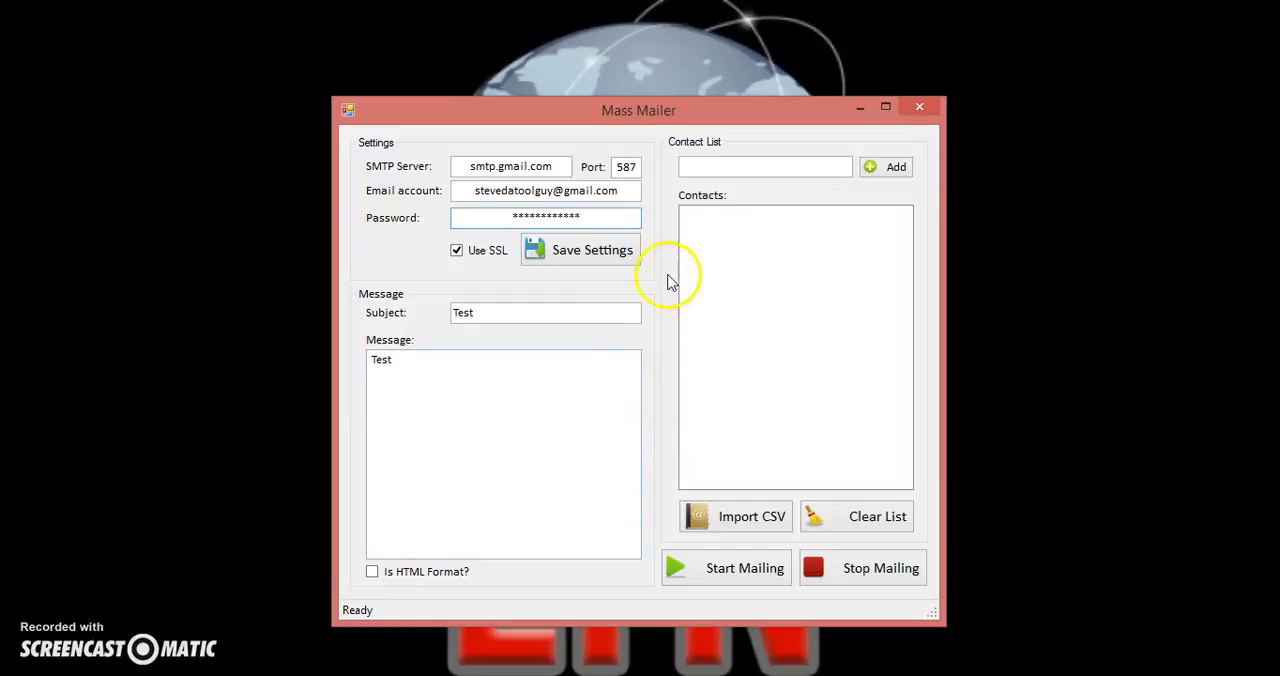
mouse_move(665, 237)
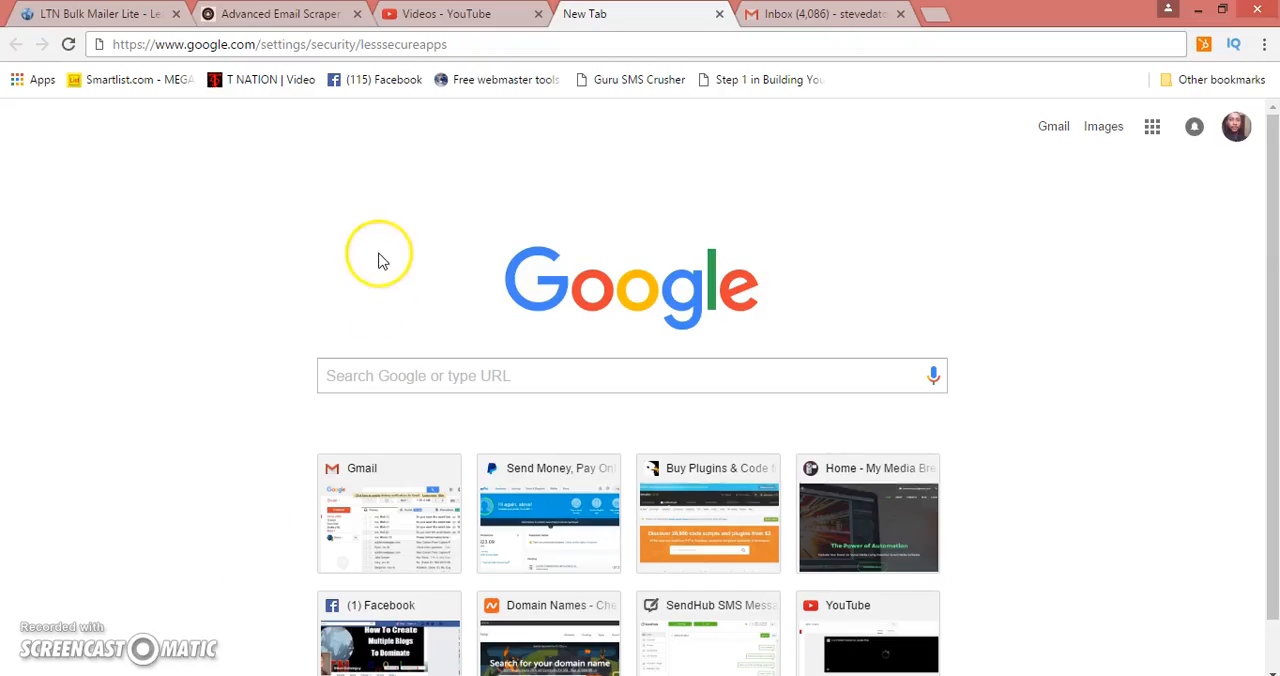
mouse_move(349, 65)
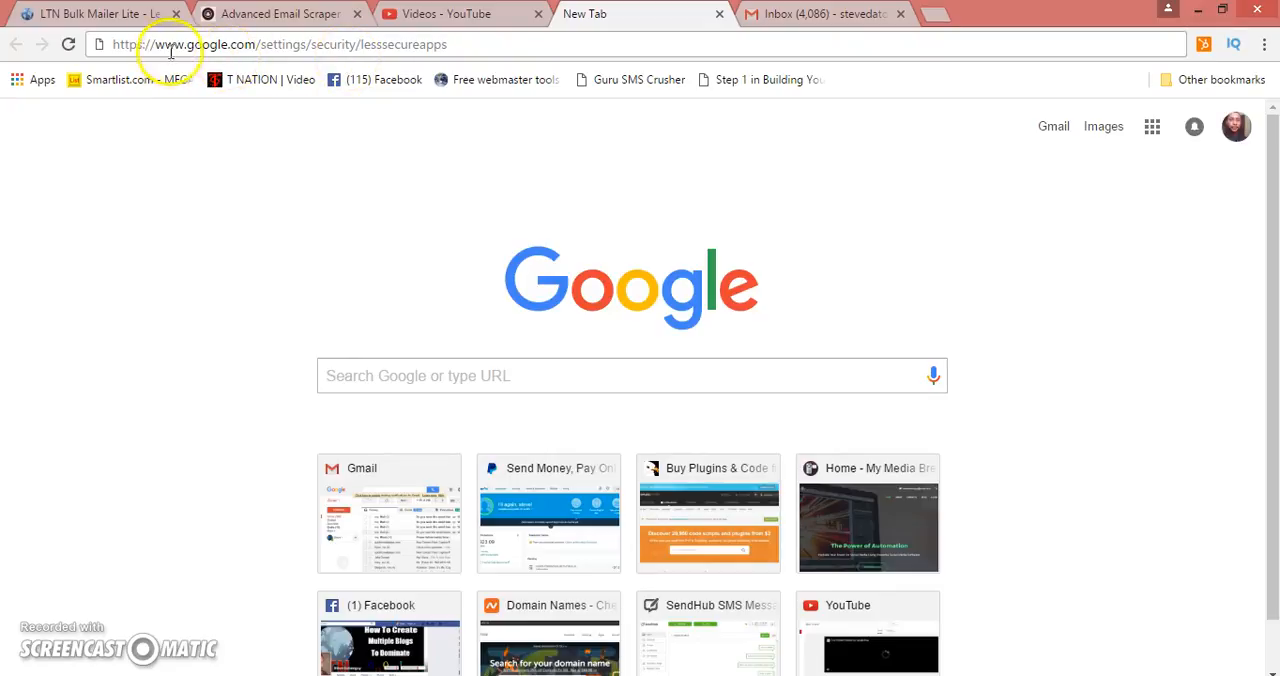
mouse_move(345, 47)
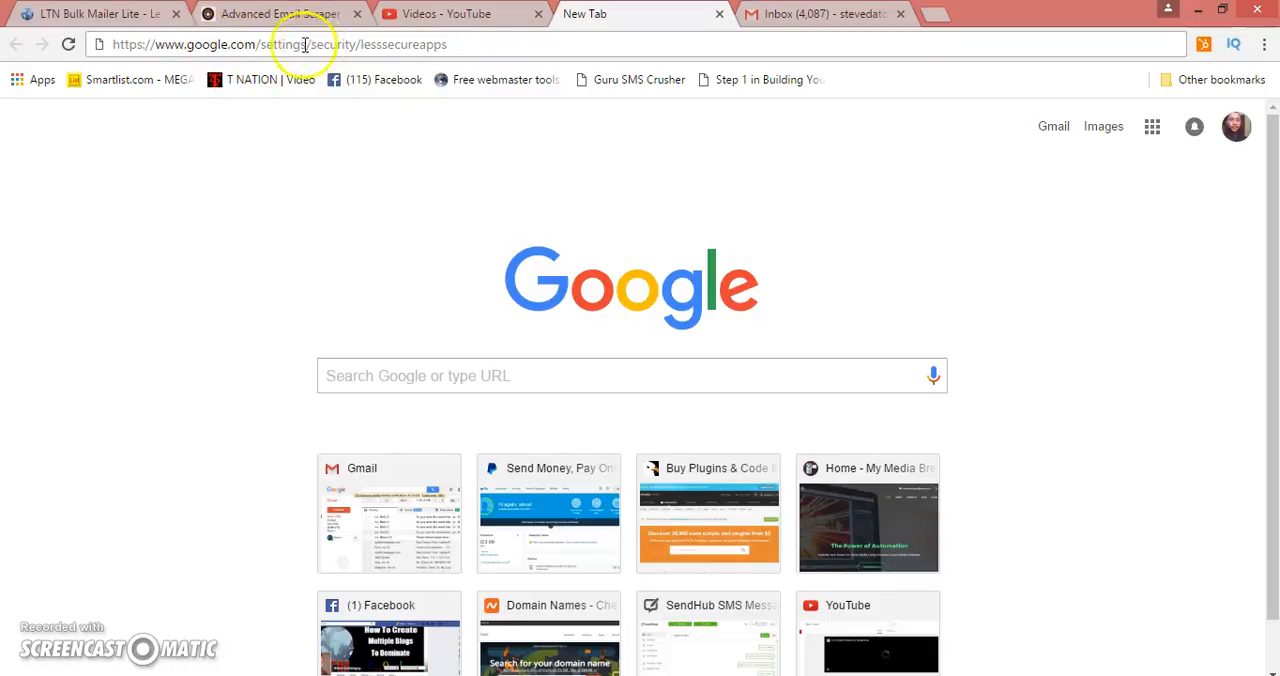
mouse_move(270, 44)
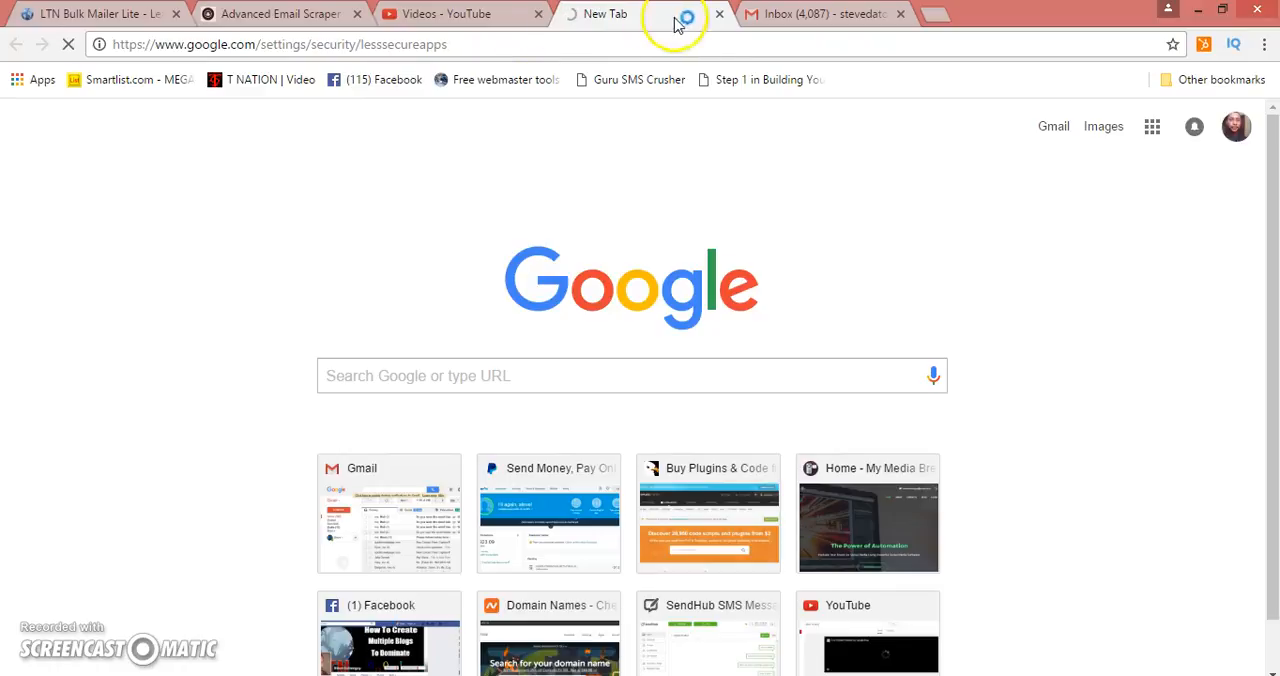
mouse_move(820, 14)
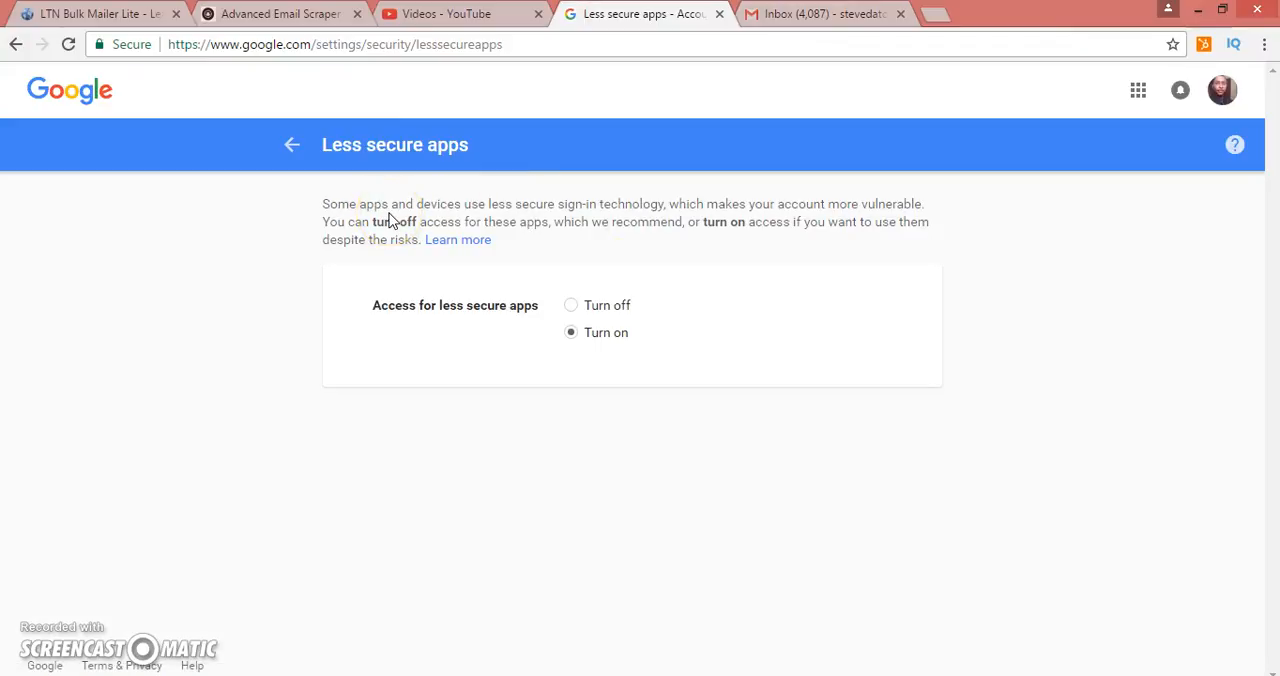
mouse_move(424, 273)
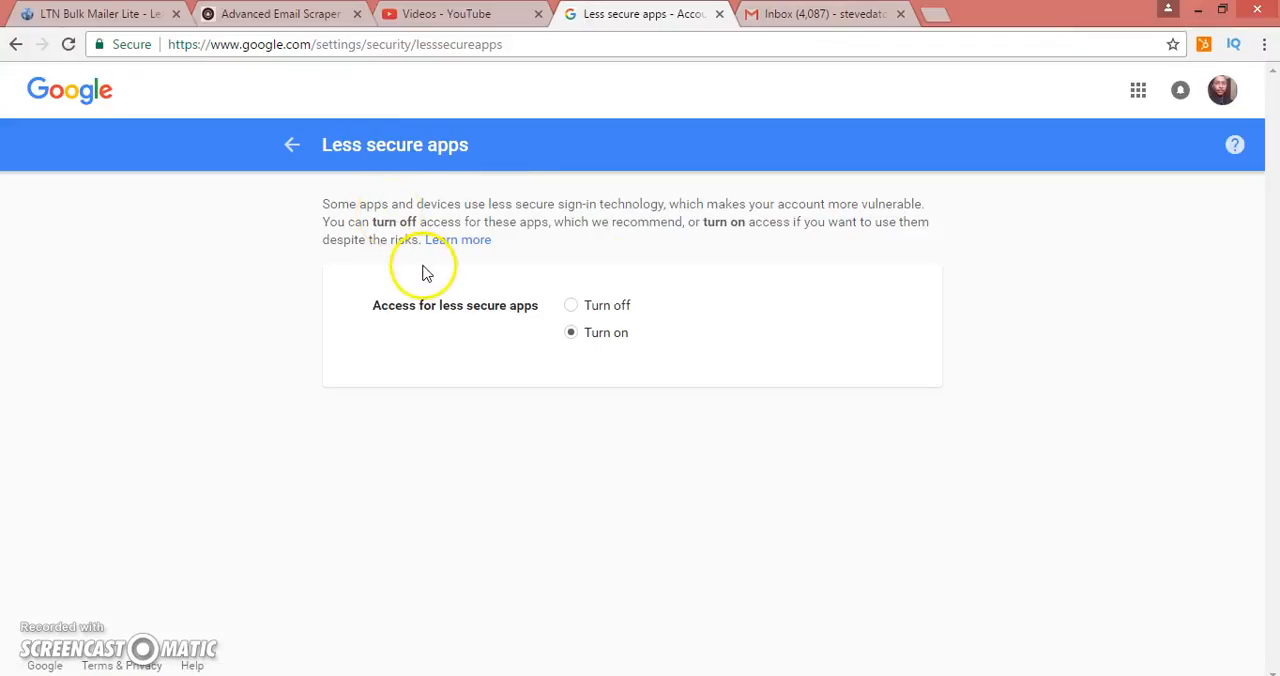
mouse_move(440, 309)
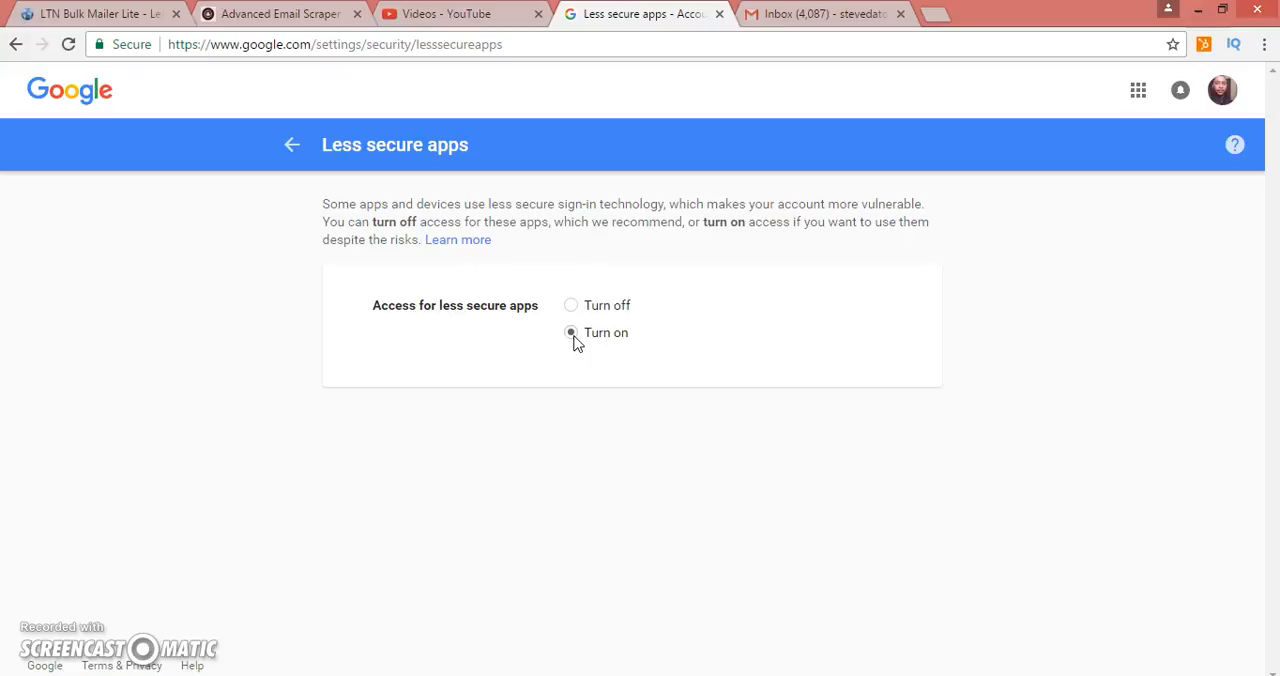
mouse_move(625, 250)
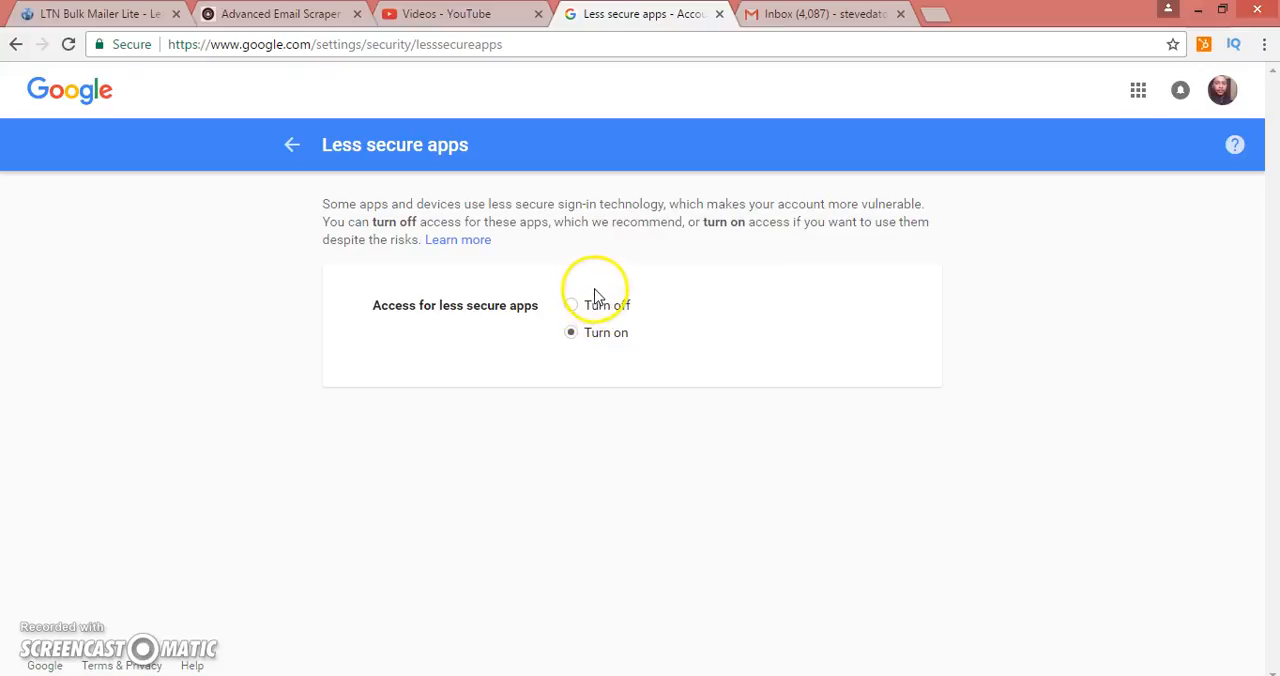
left_click(571, 332)
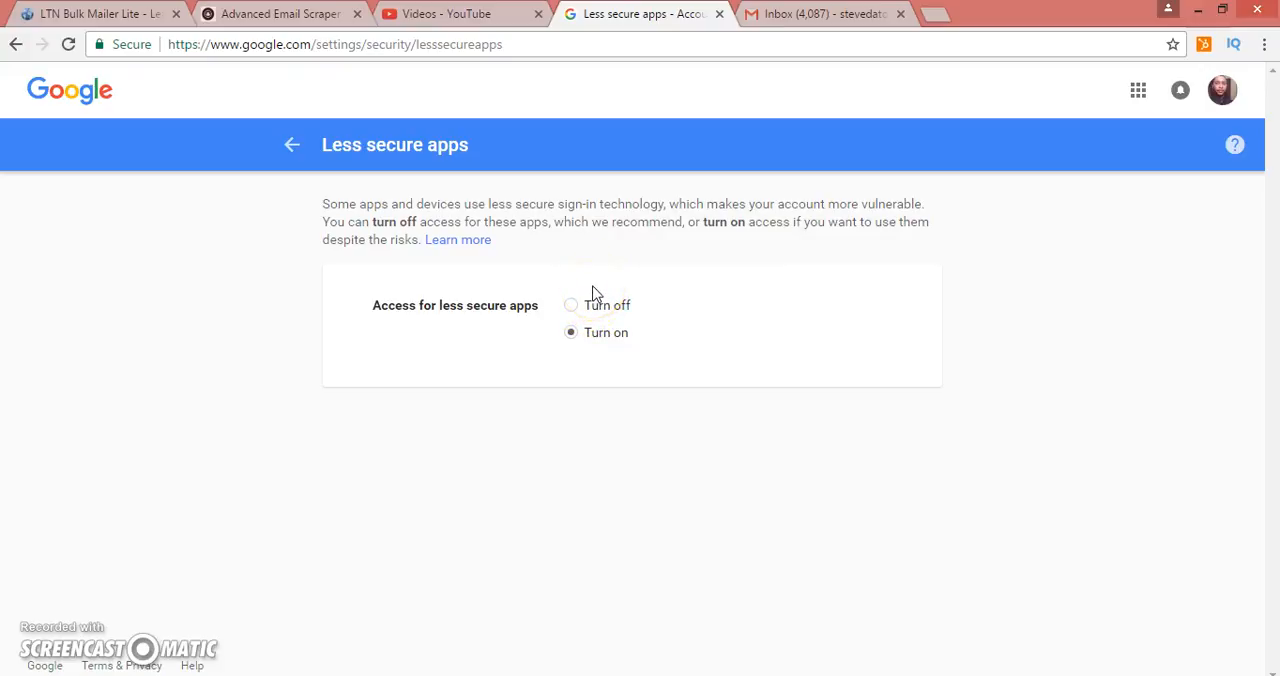
mouse_move(556, 283)
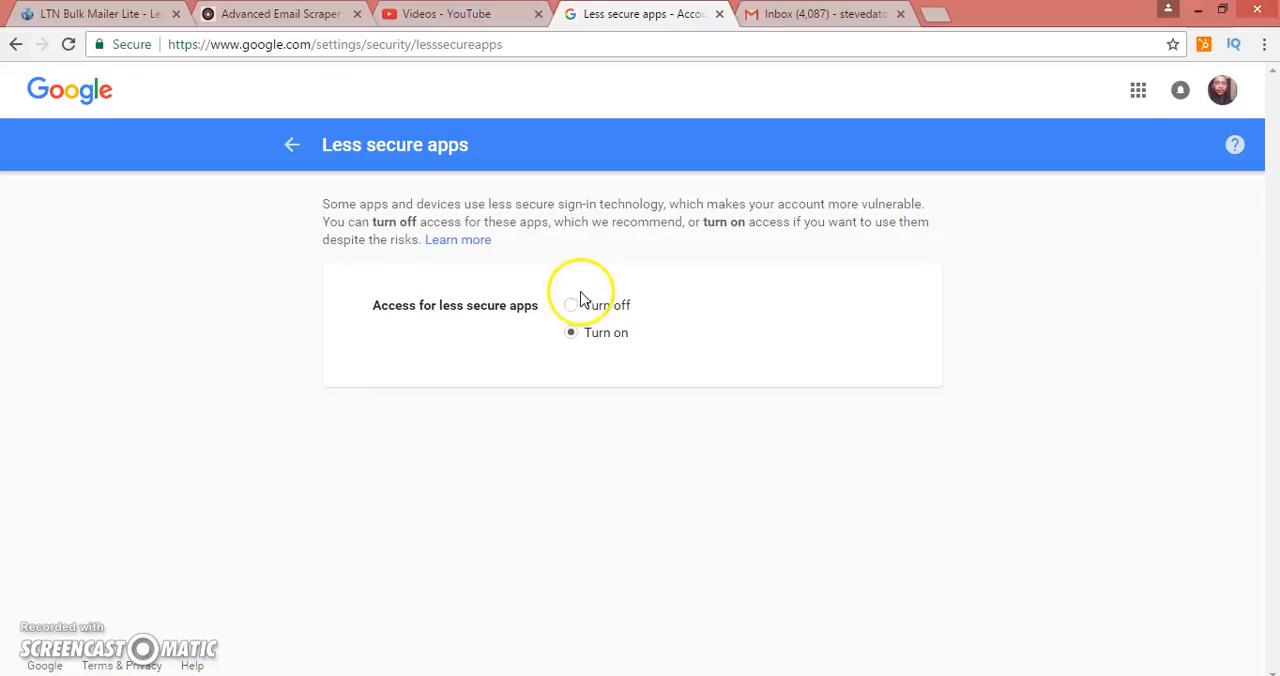
mouse_move(374, 72)
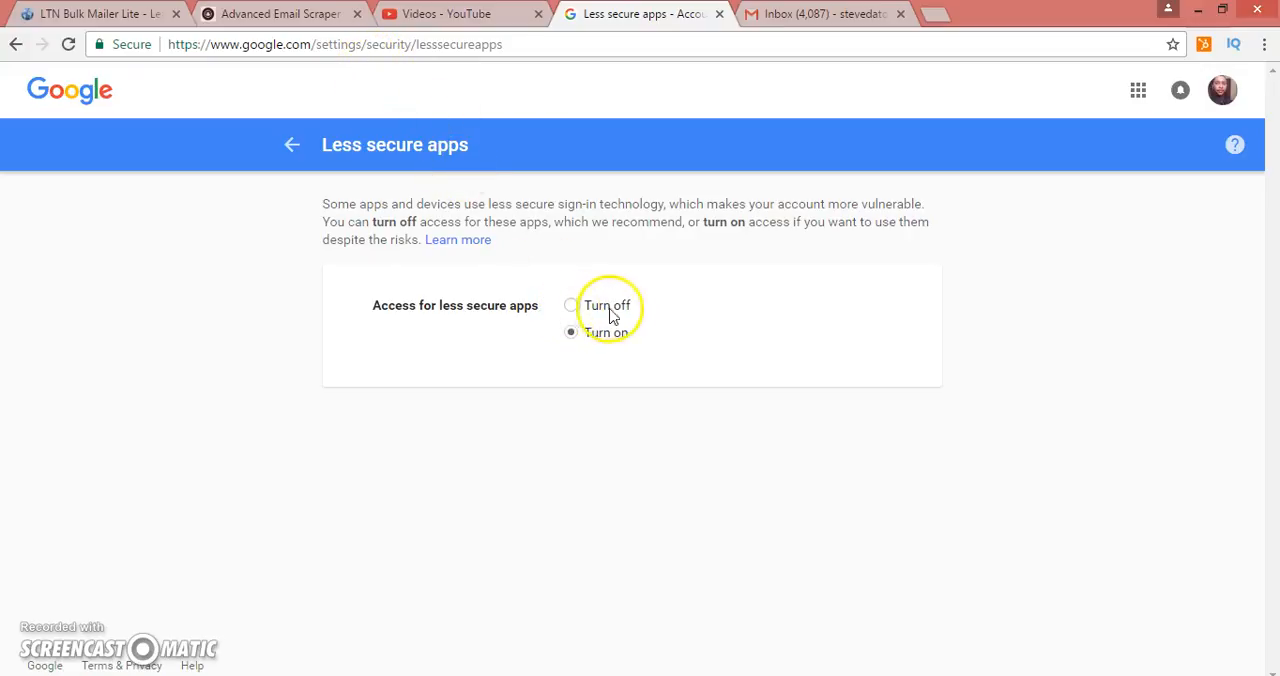
mouse_move(585, 328)
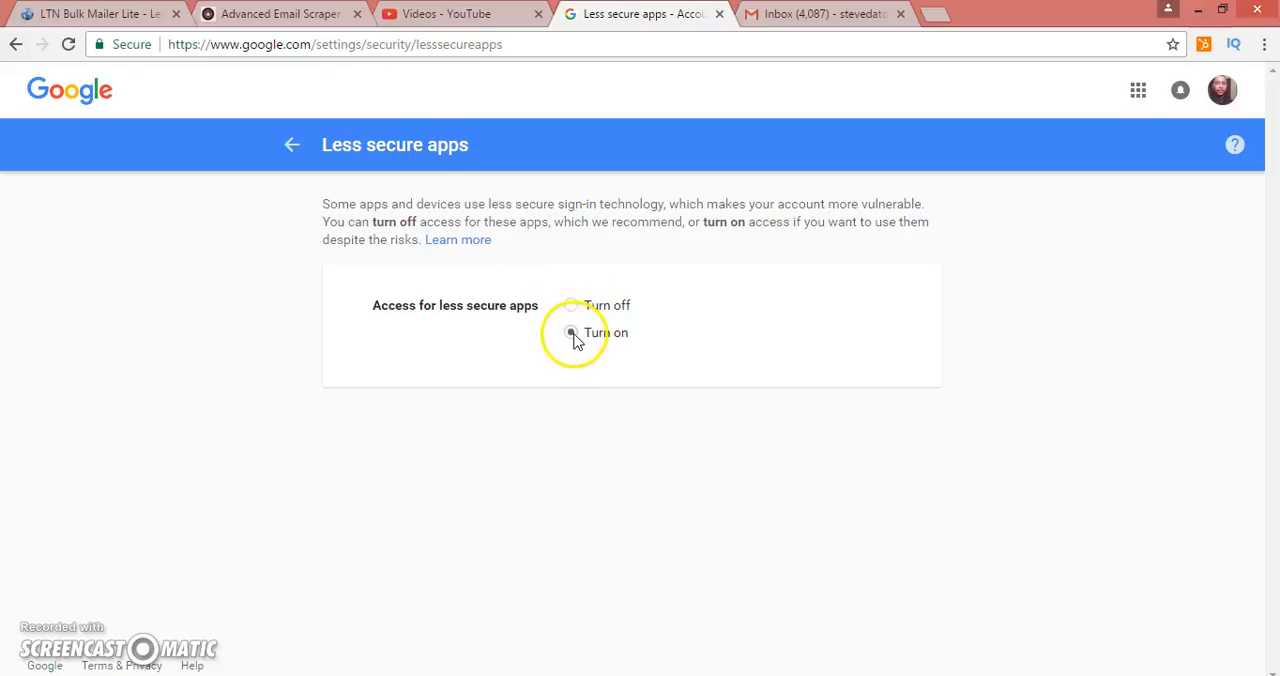
left_click(571, 332)
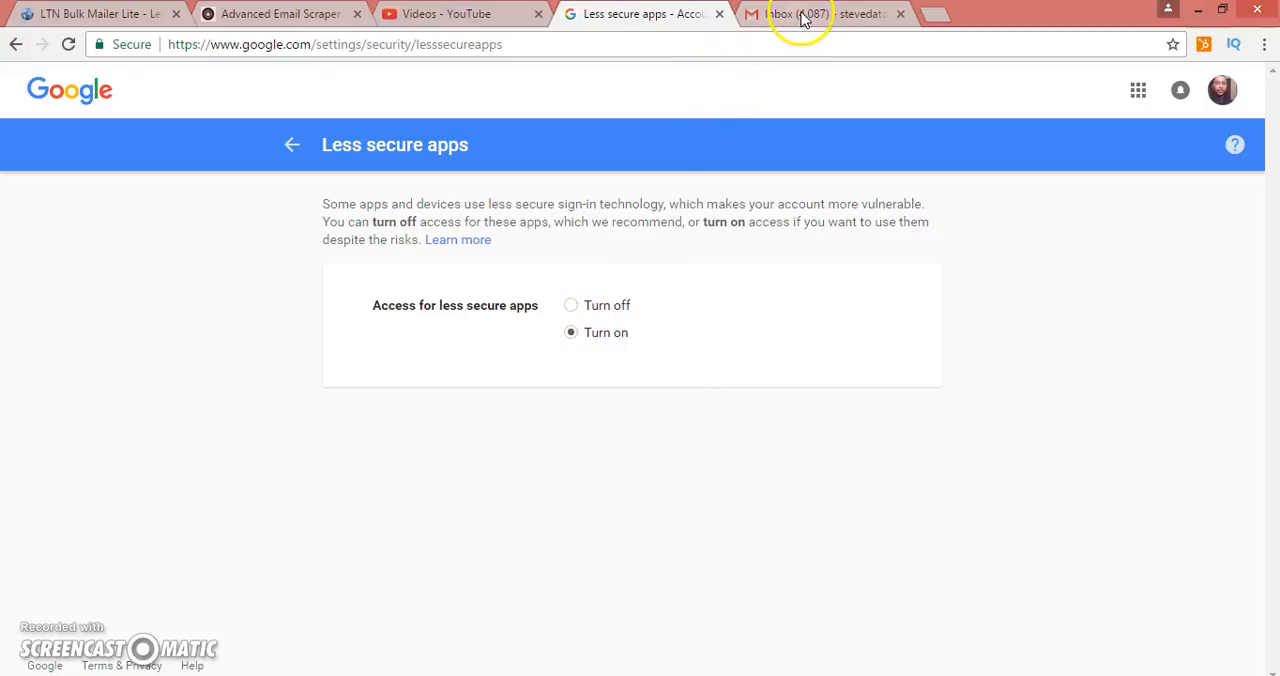
mouse_move(683, 650)
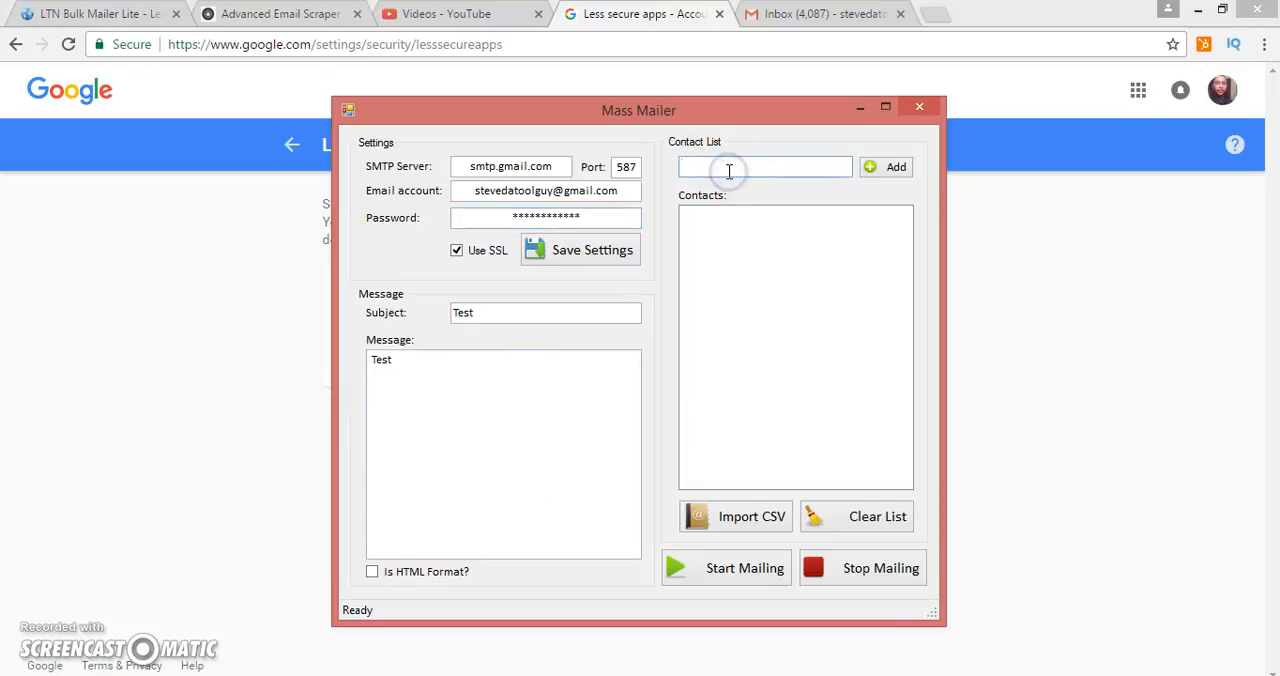
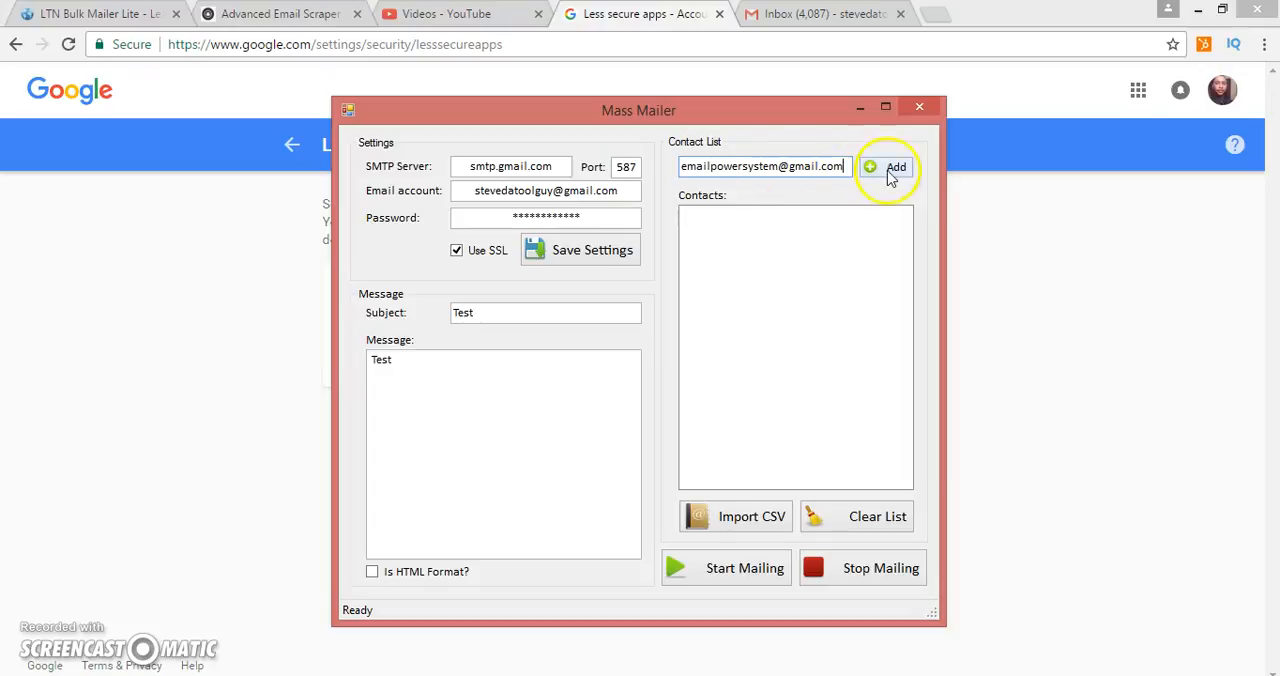
left_click(886, 166)
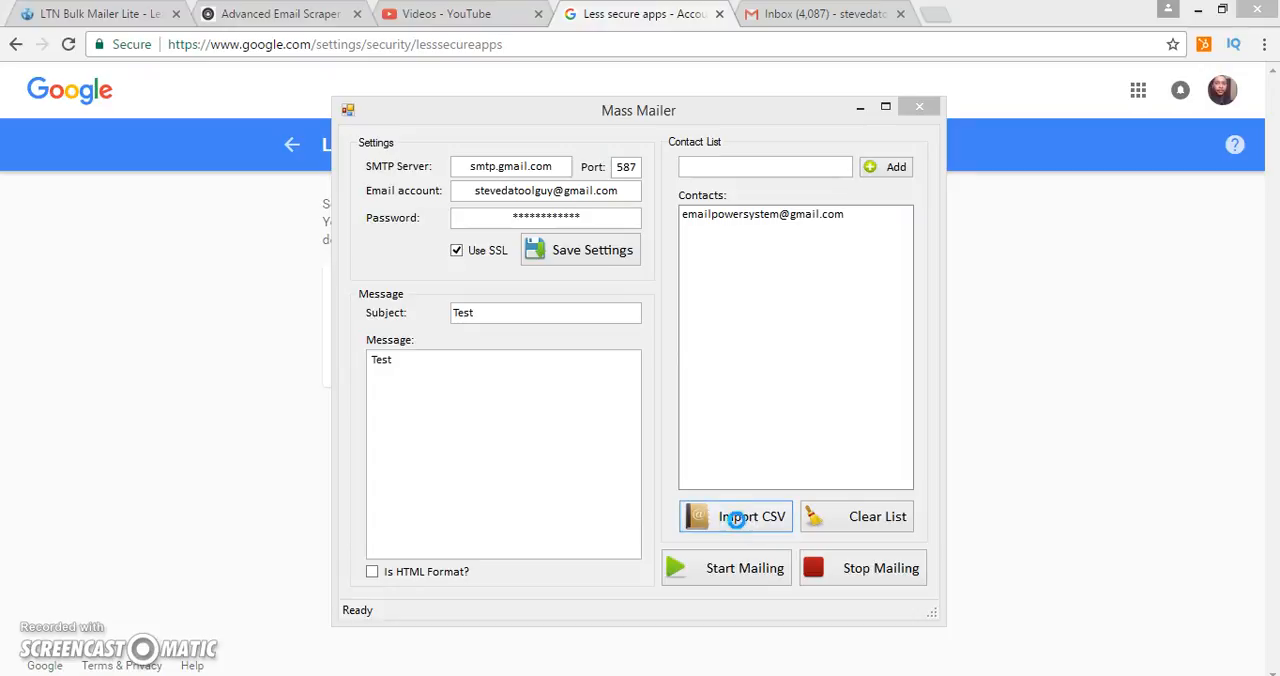
Step: Import the fifteen contacts from test list.txt, found by searching Documents for 'test'
left_click(752, 516)
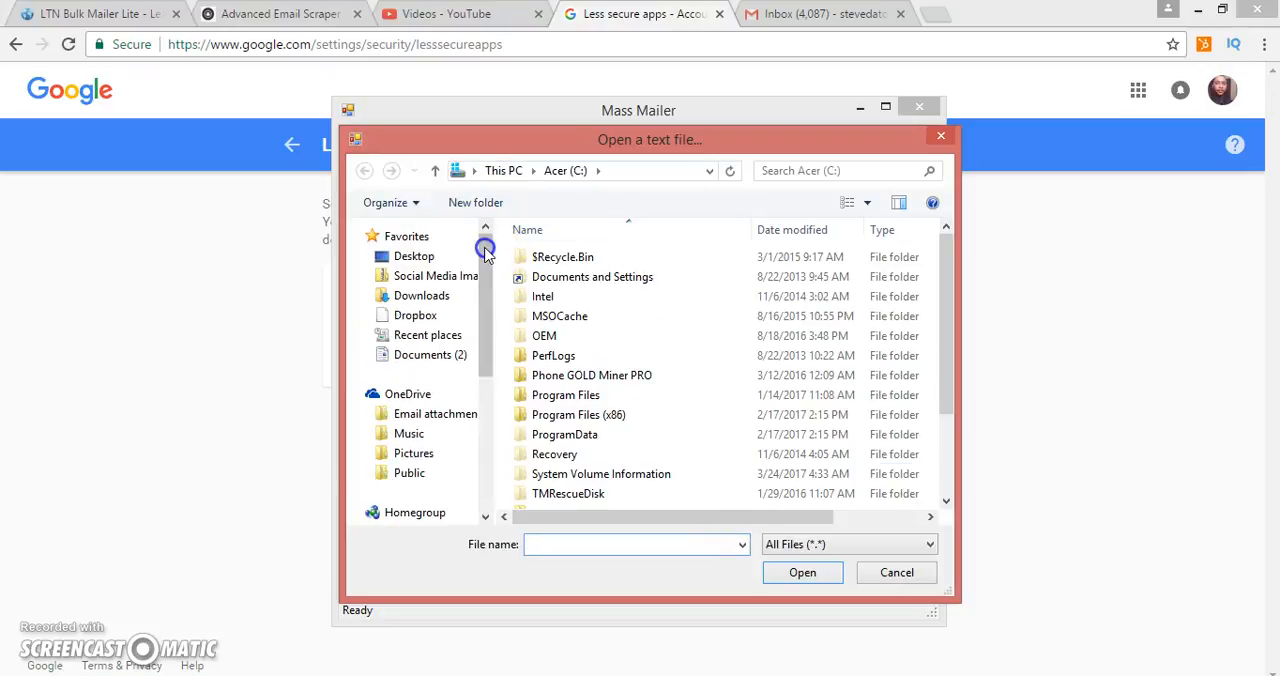
left_click(430, 354)
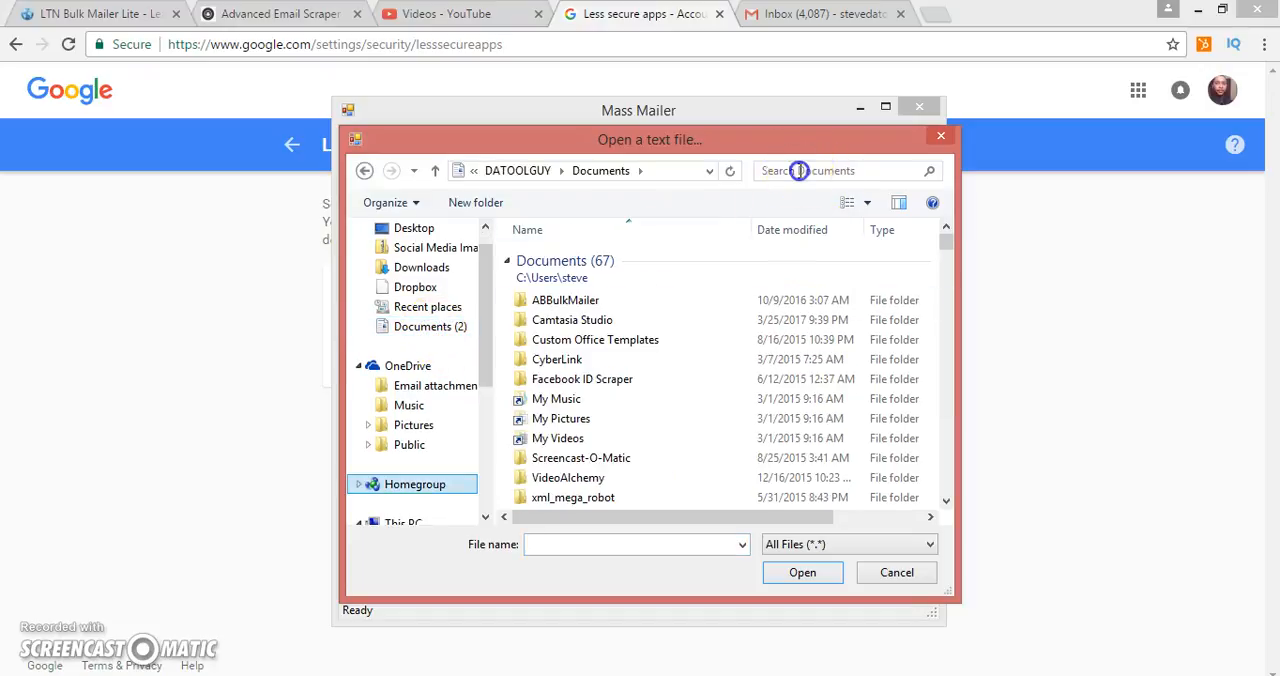
left_click(845, 170)
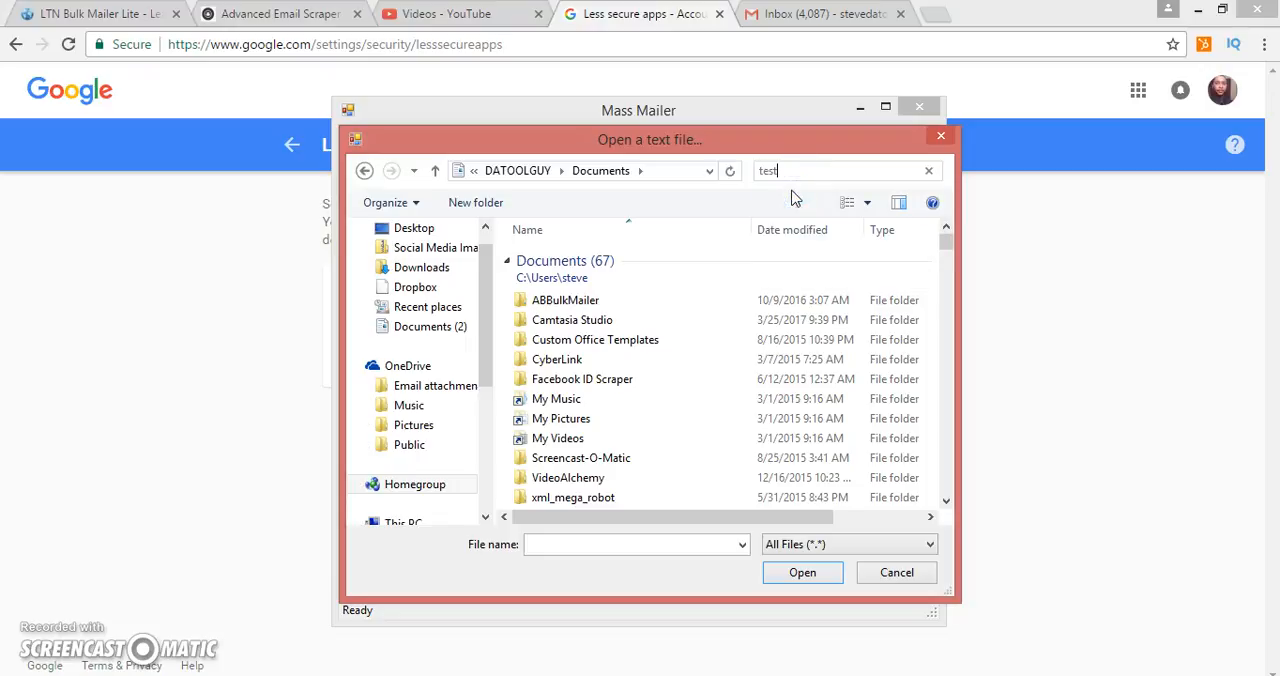
key("Return")
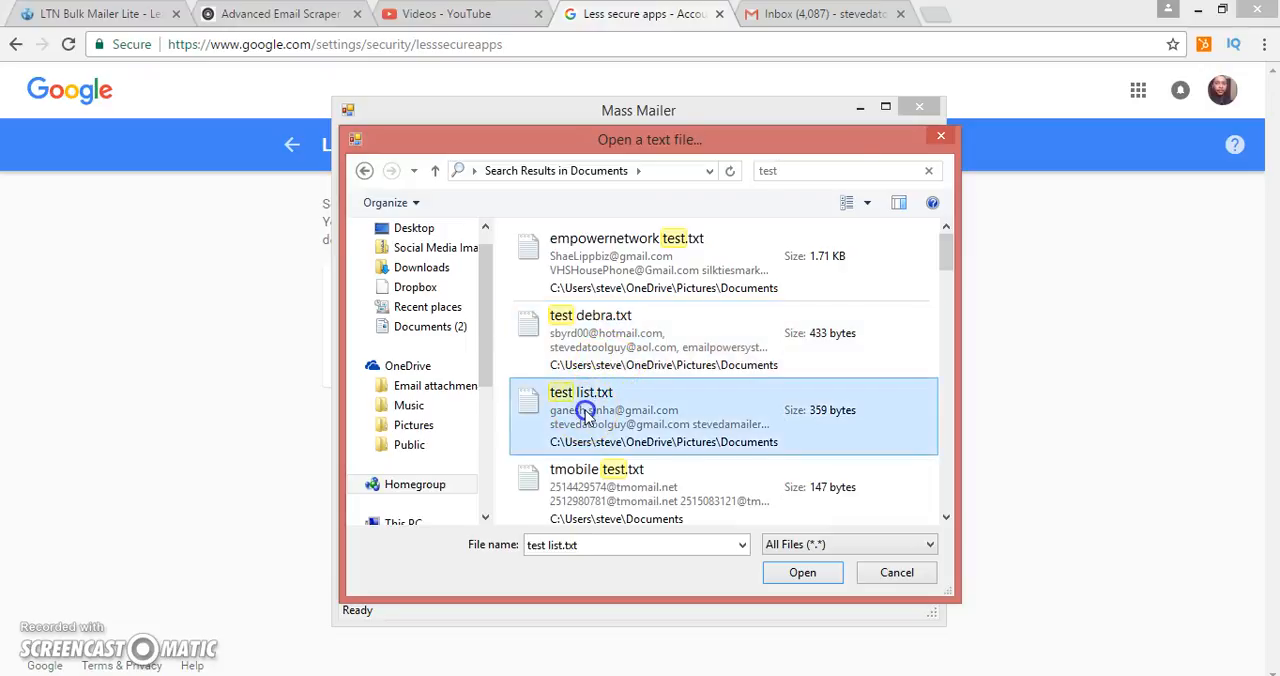
left_click(802, 572)
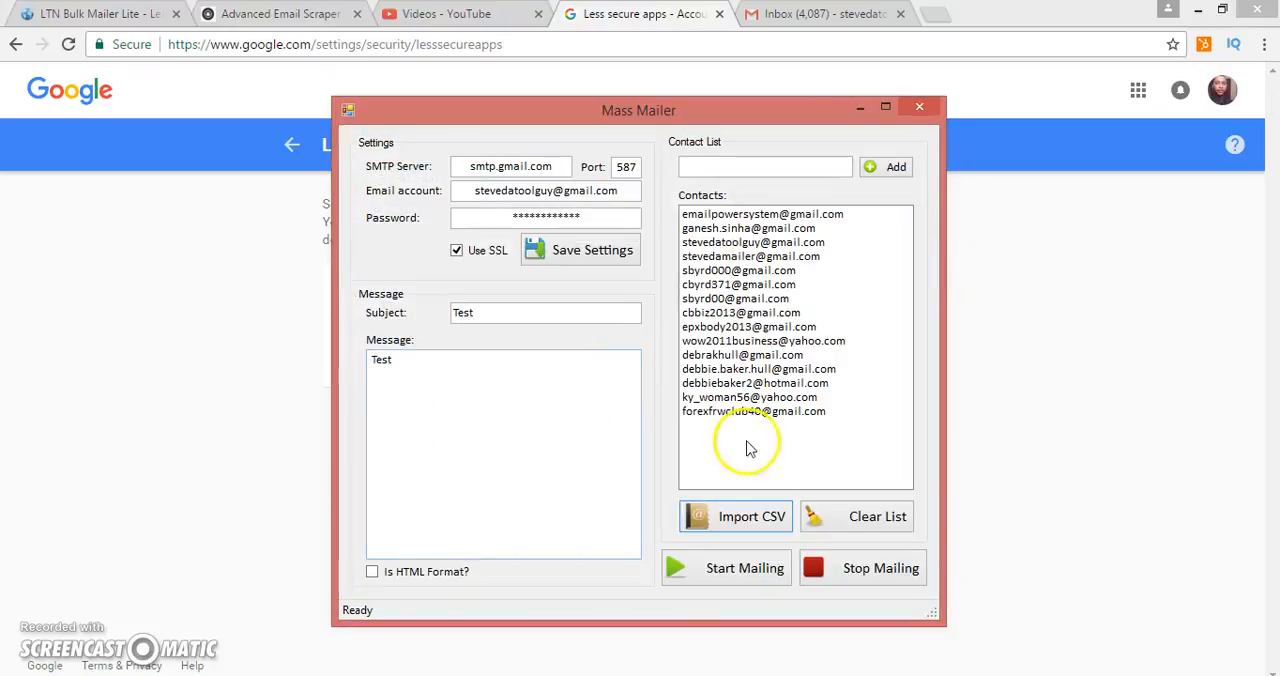
mouse_move(563, 518)
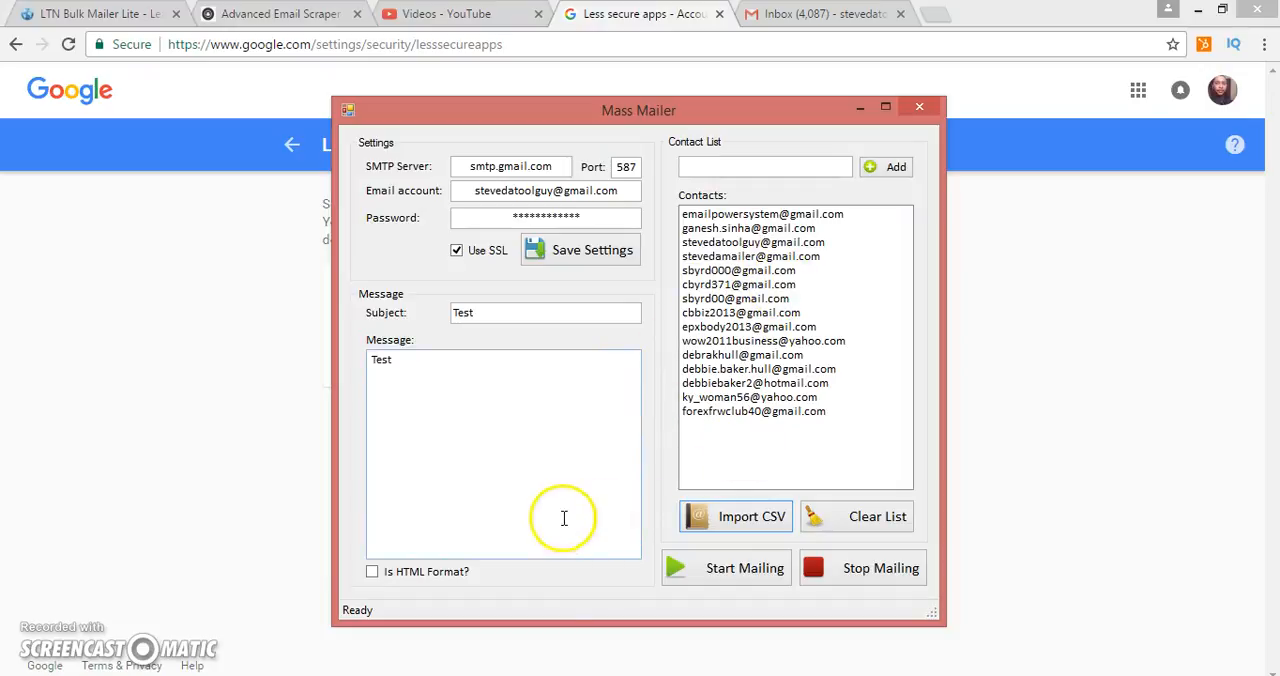
mouse_move(703, 512)
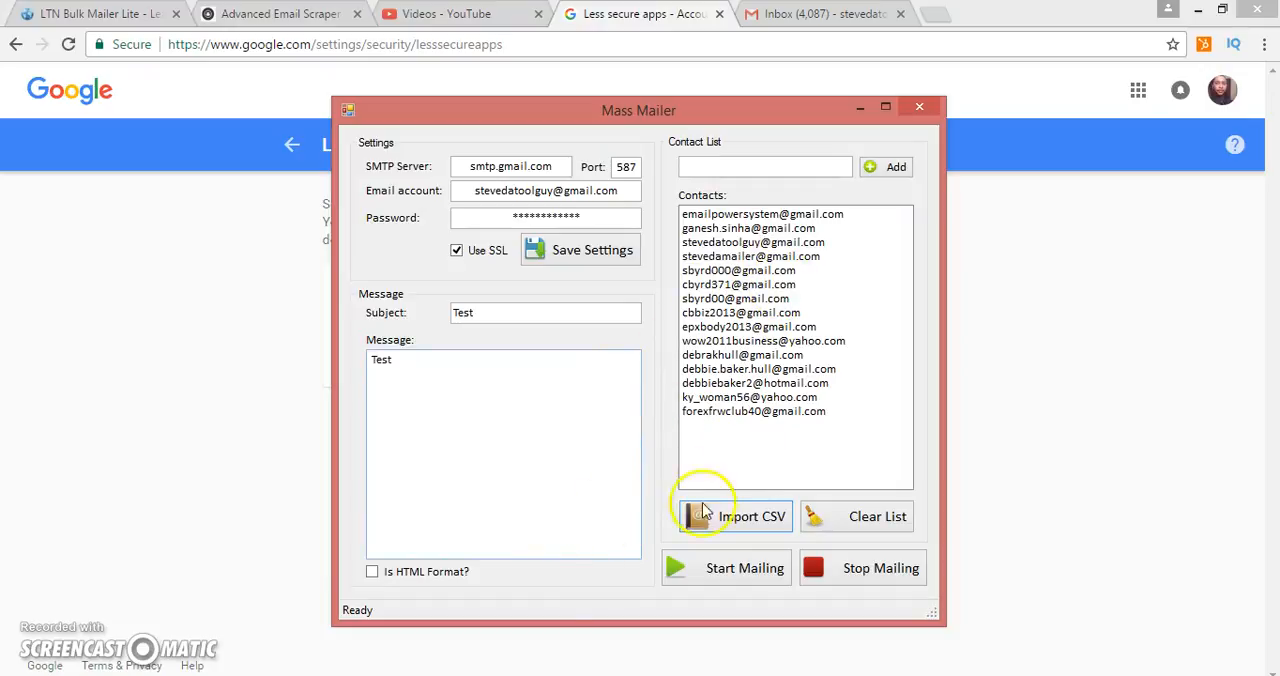
mouse_move(714, 575)
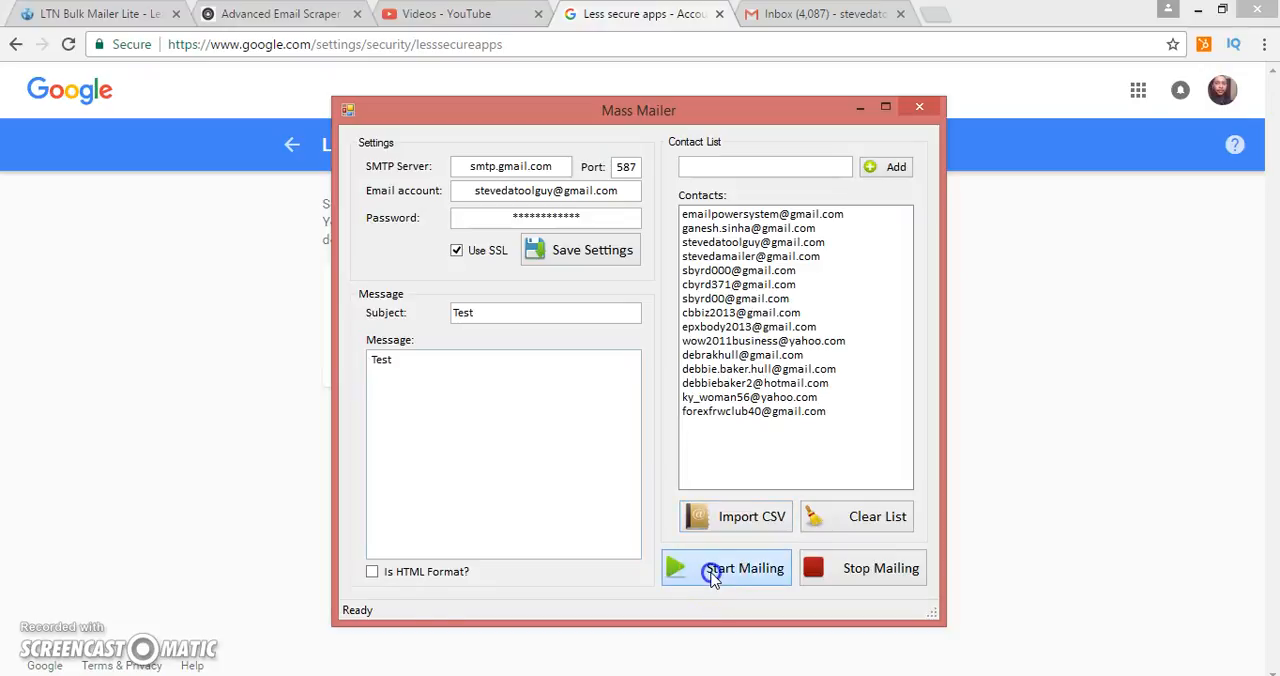
Step: Start mailing the Test email to all fifteen imported contacts
left_click(744, 568)
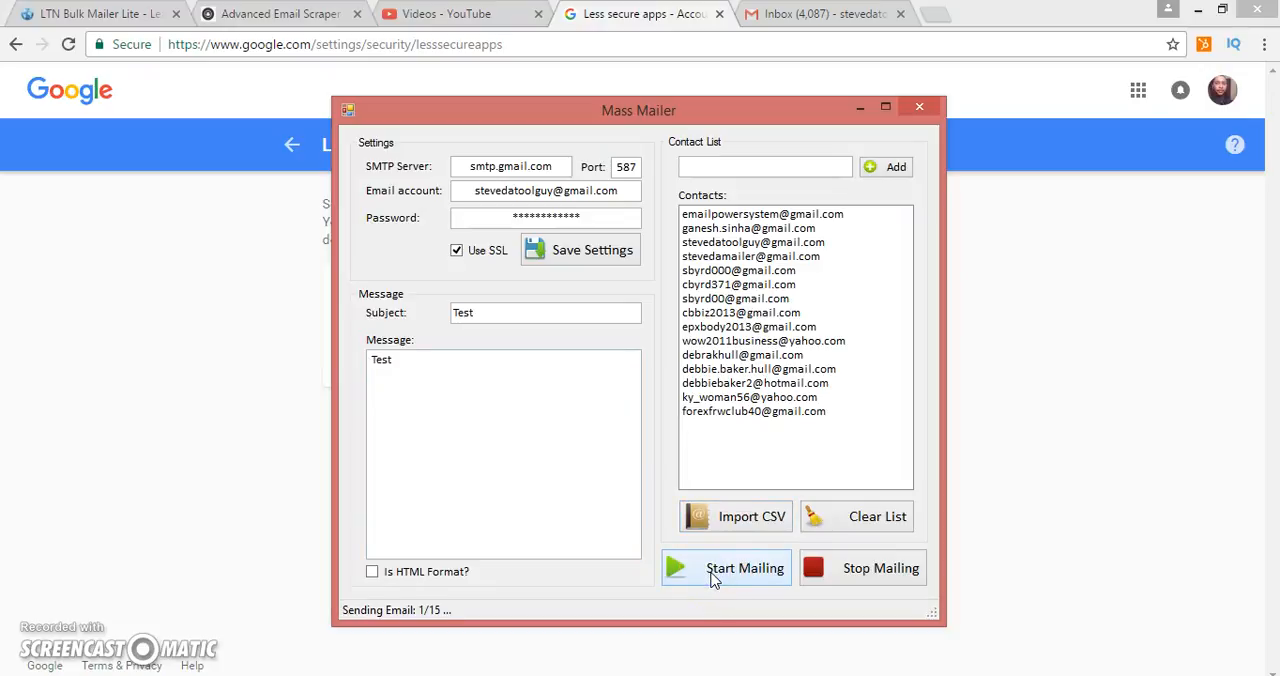
mouse_move(725, 235)
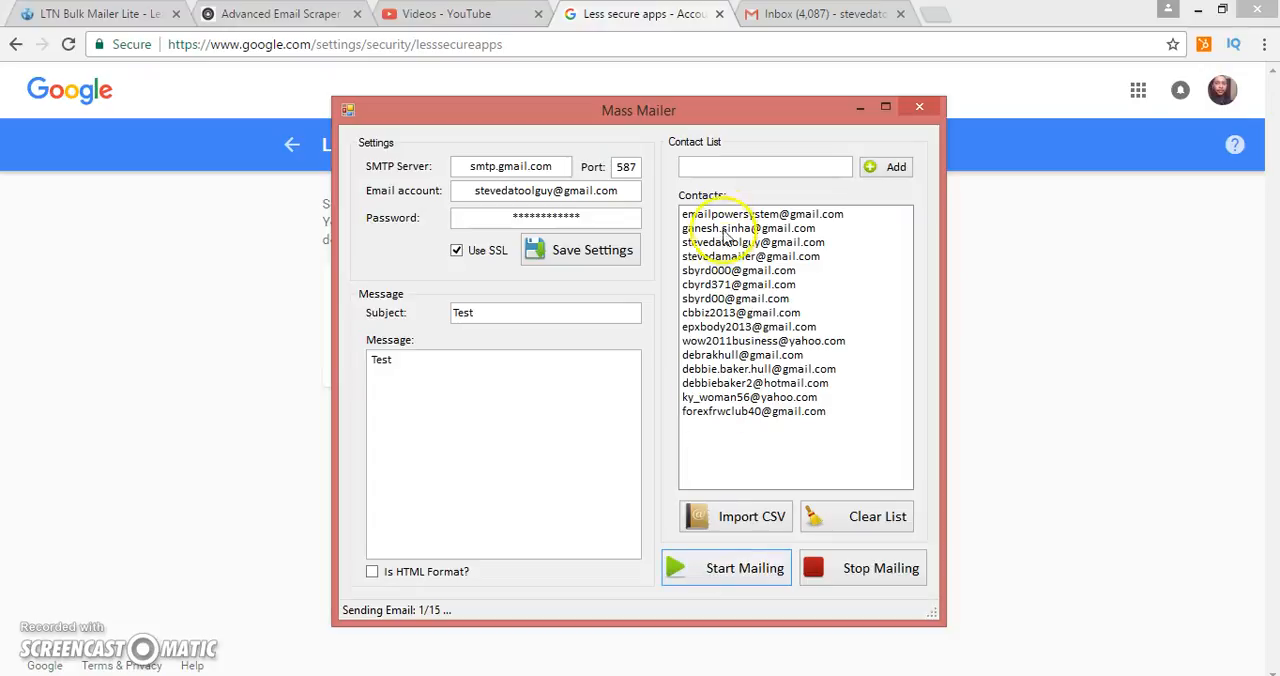
mouse_move(713, 280)
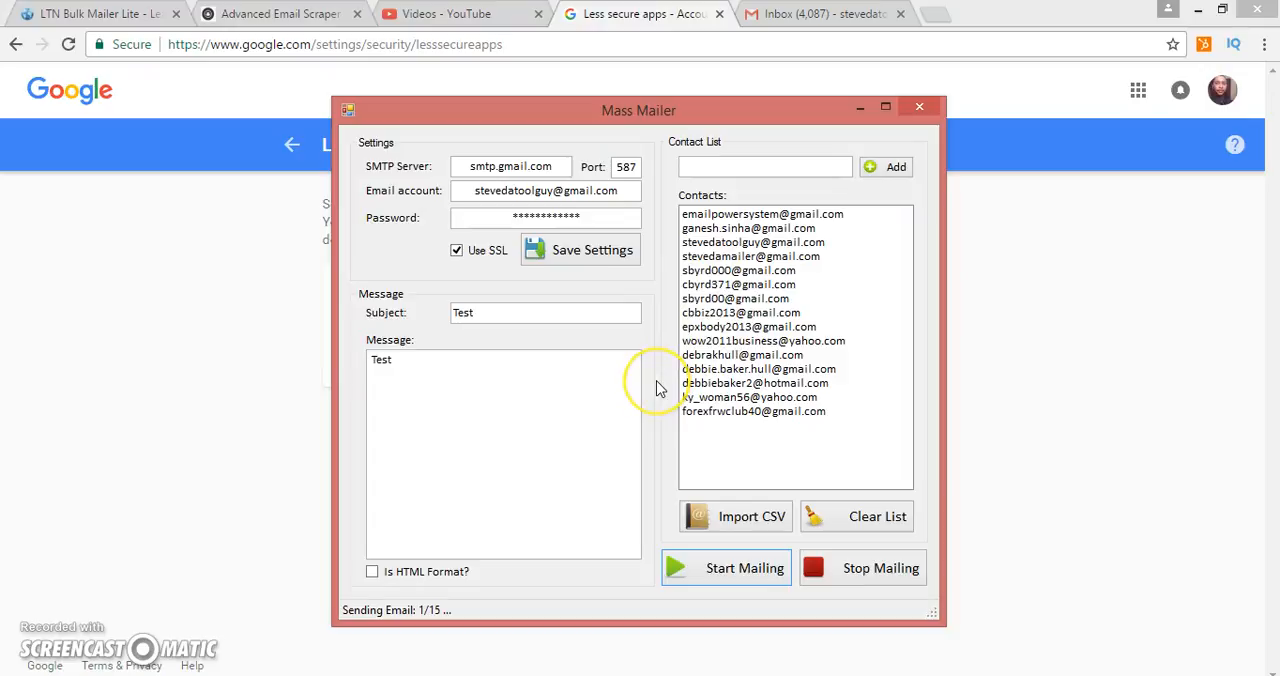
mouse_move(658, 388)
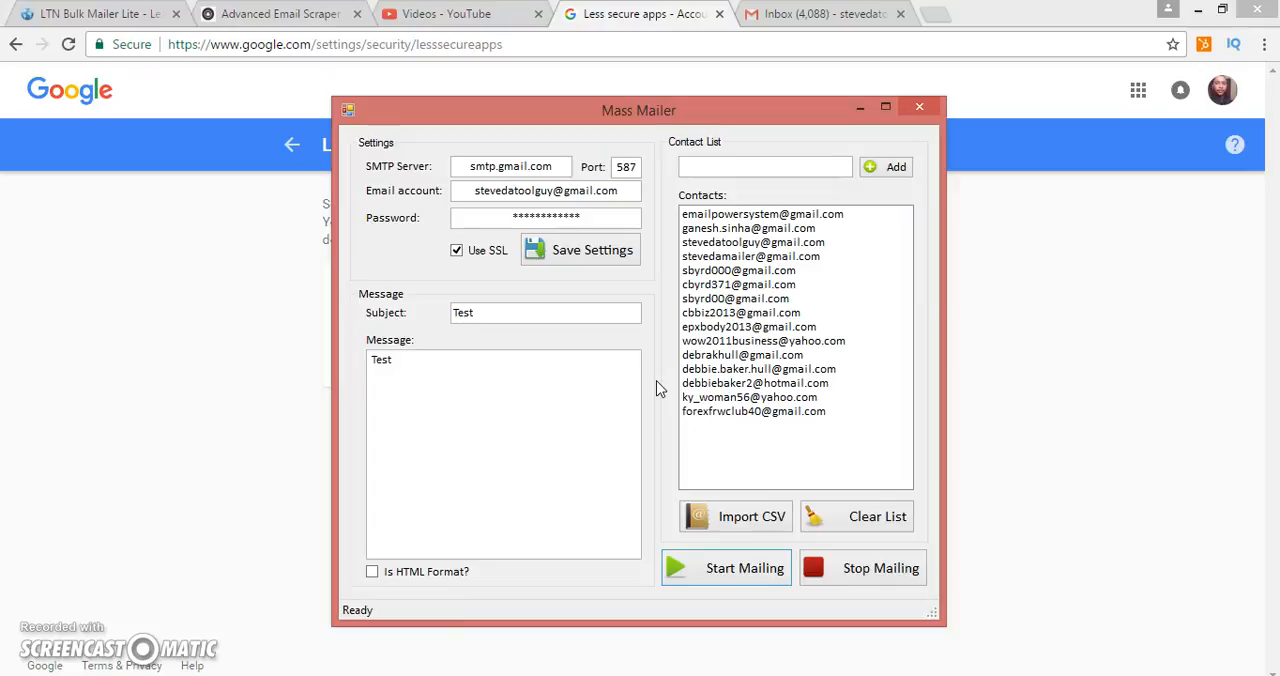
mouse_move(778, 500)
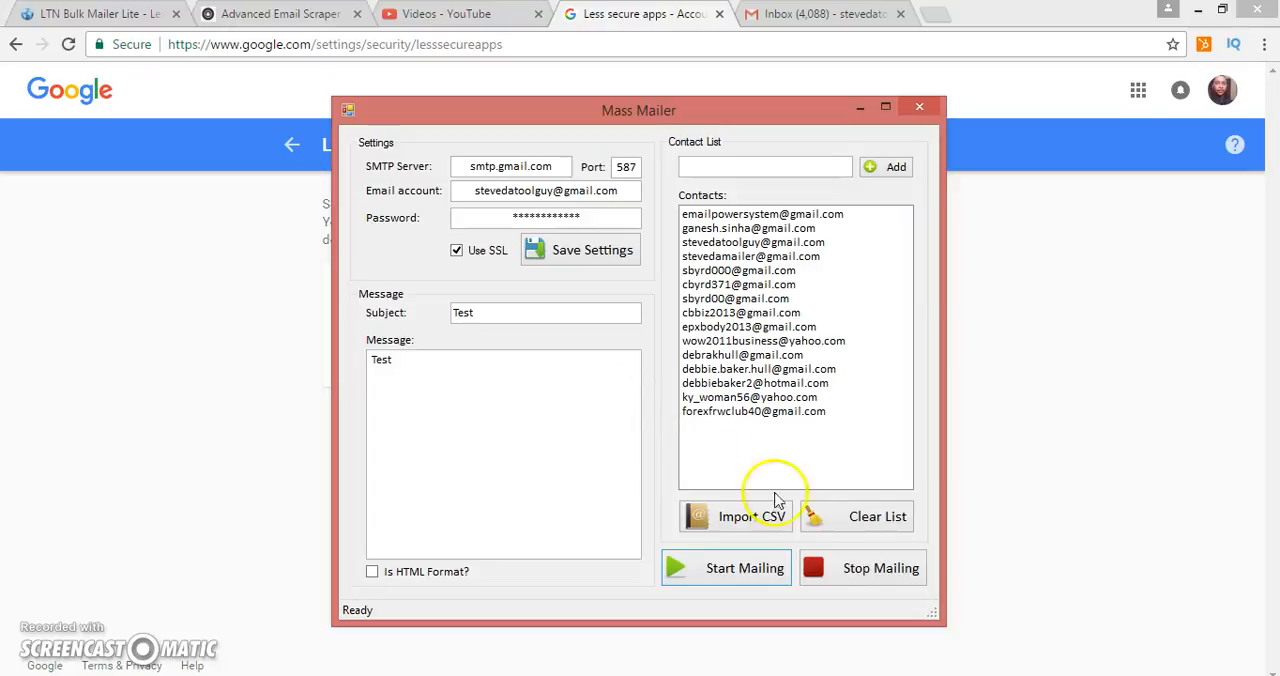
mouse_move(868, 568)
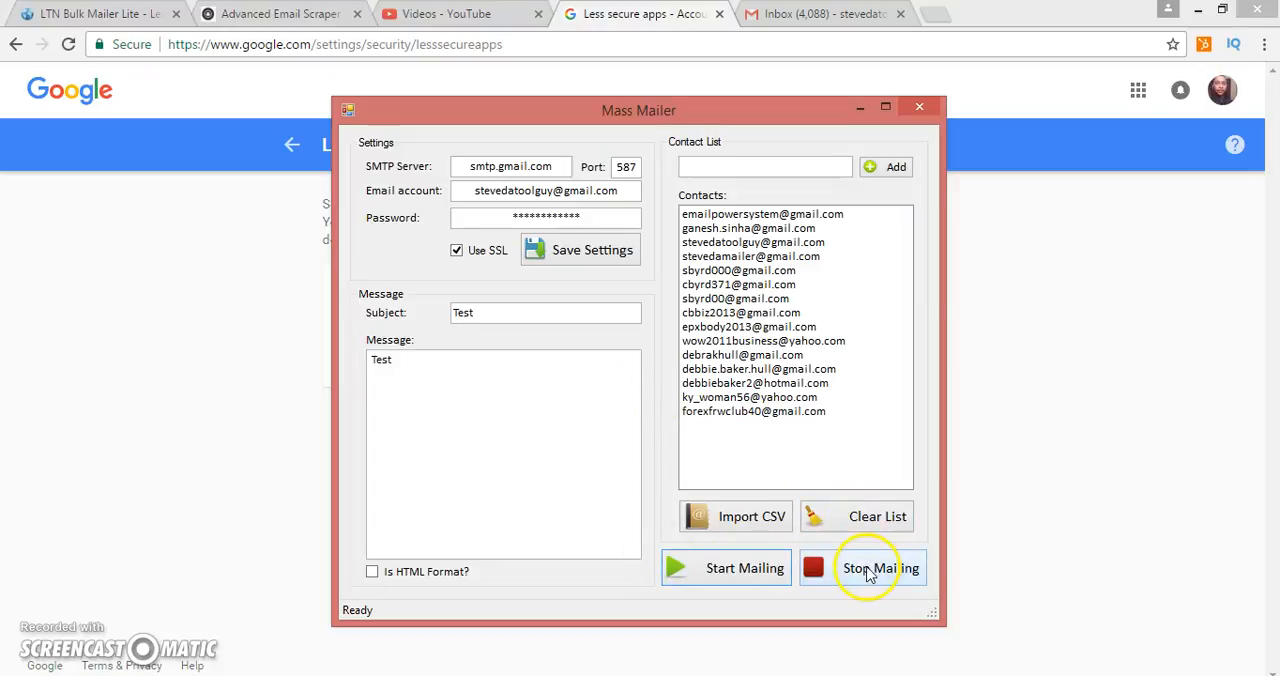
mouse_move(857, 516)
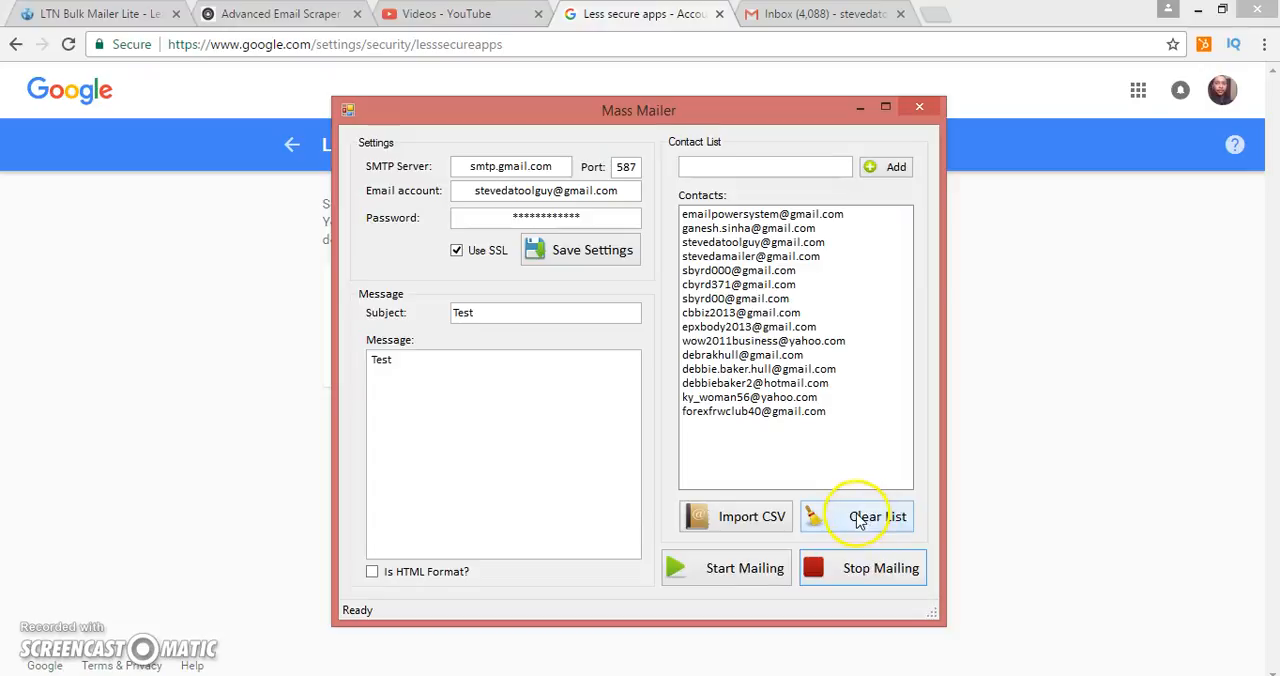
Step: Remove every recipient with Clear List
left_click(877, 516)
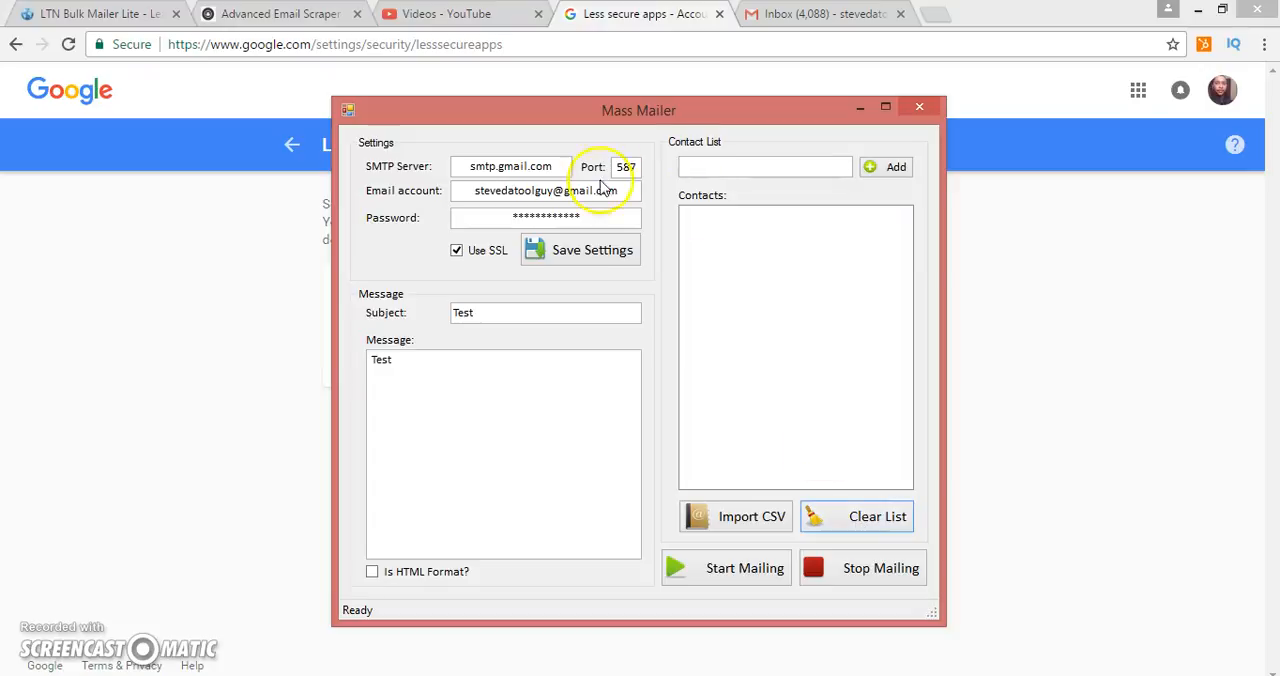
mouse_move(670, 267)
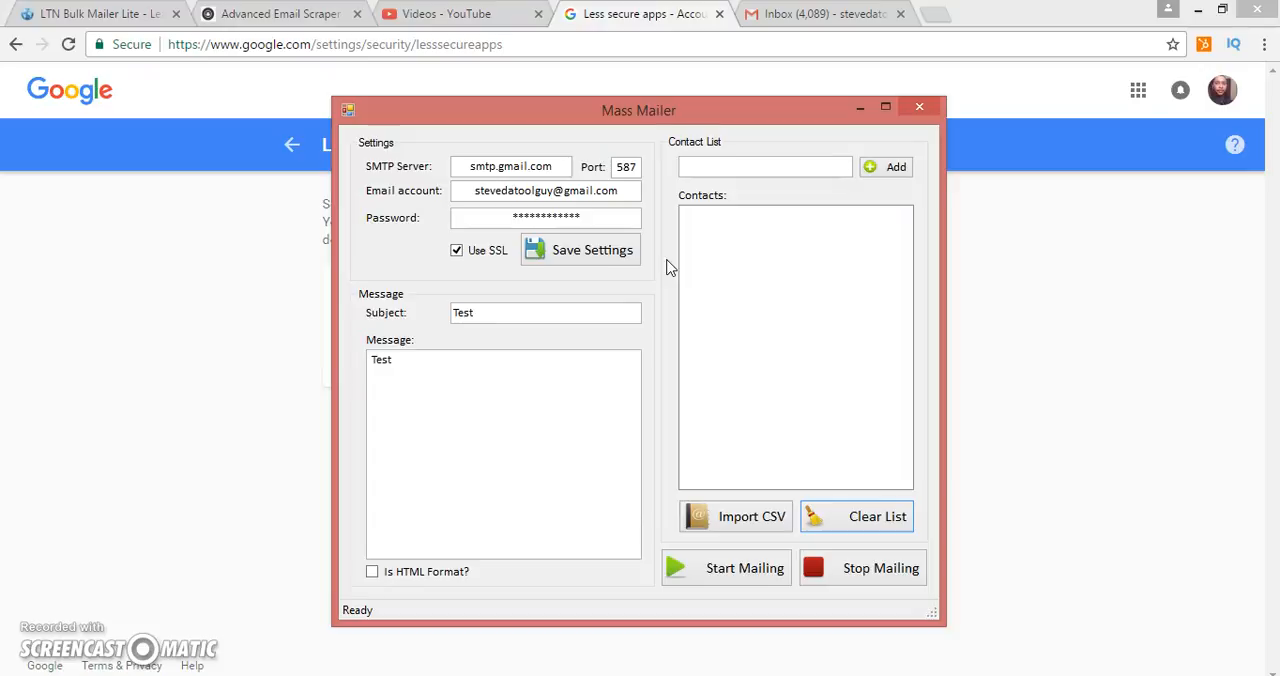
mouse_move(660, 287)
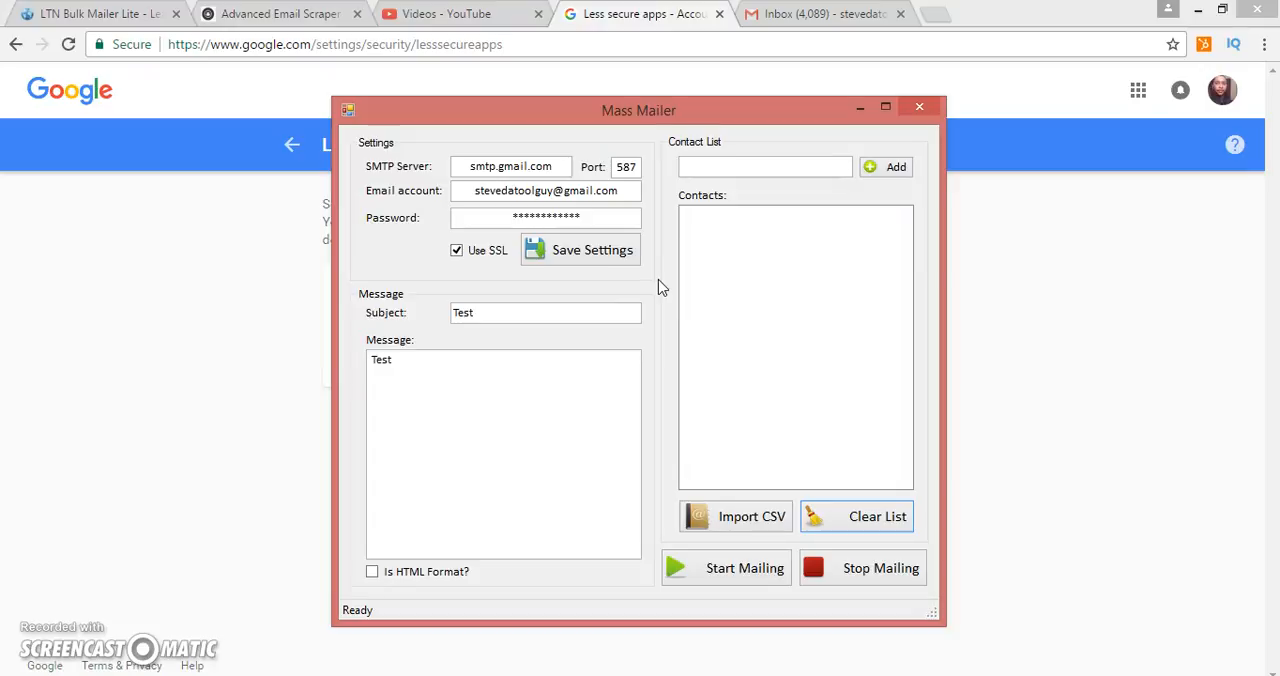
mouse_move(650, 250)
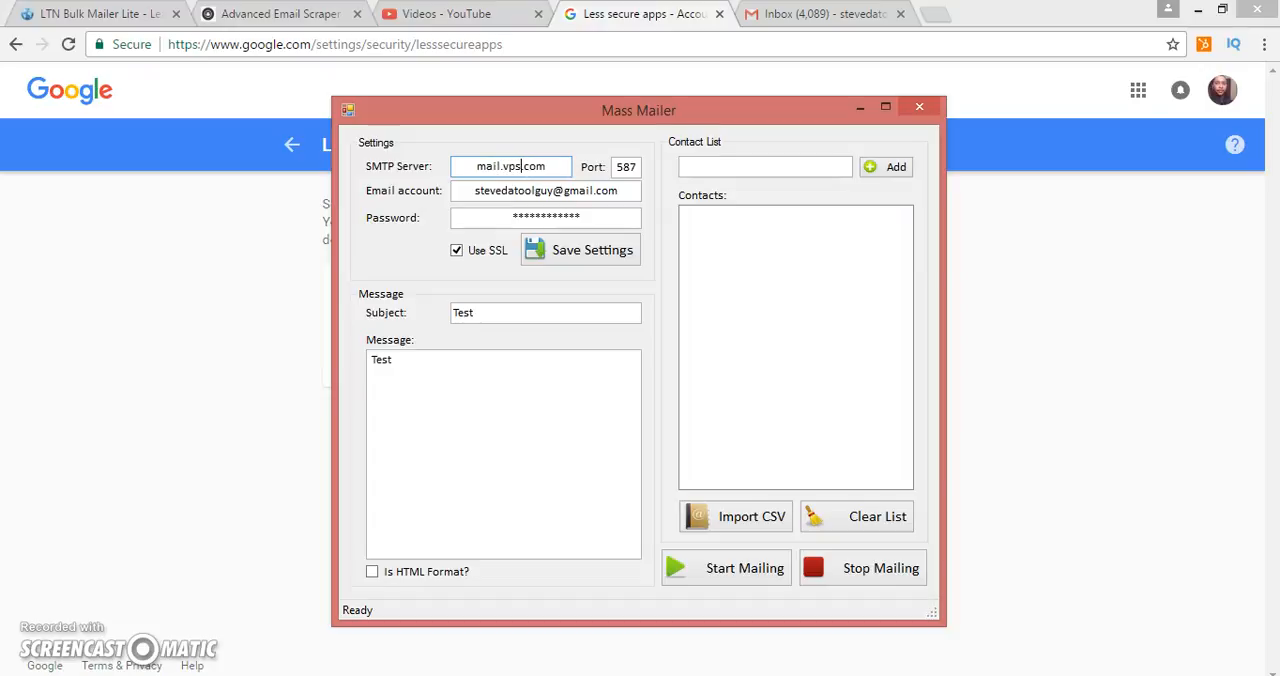
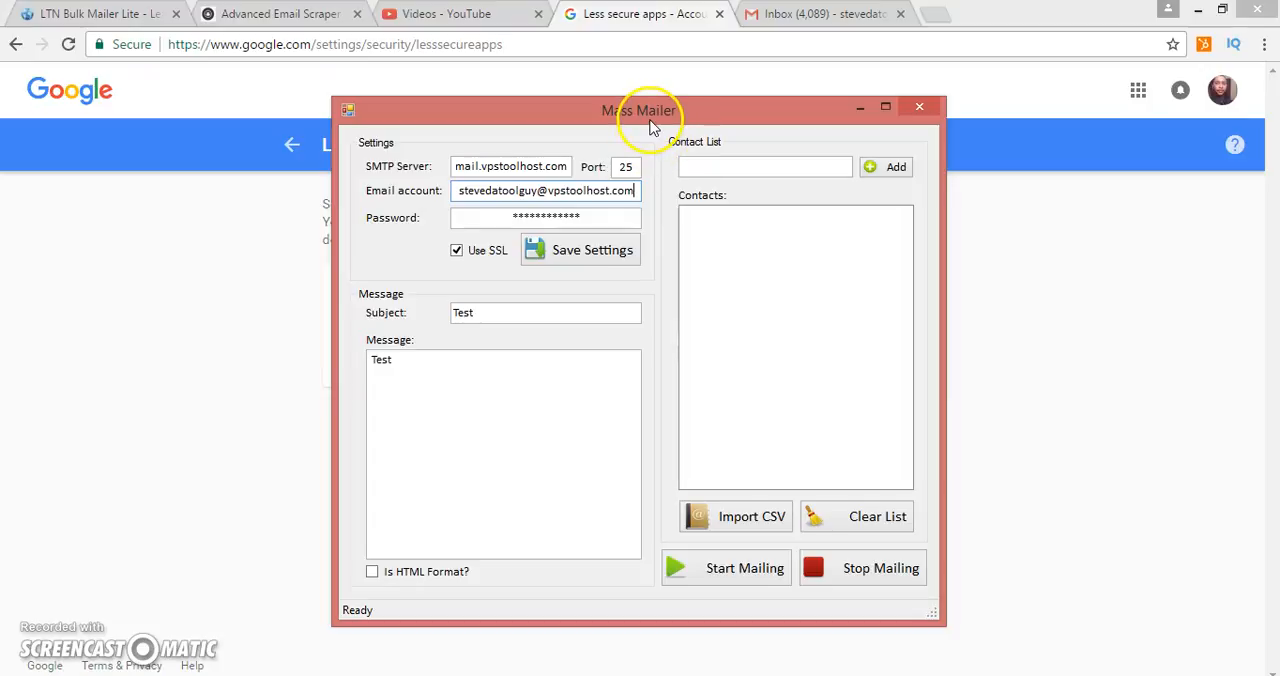
mouse_move(650, 130)
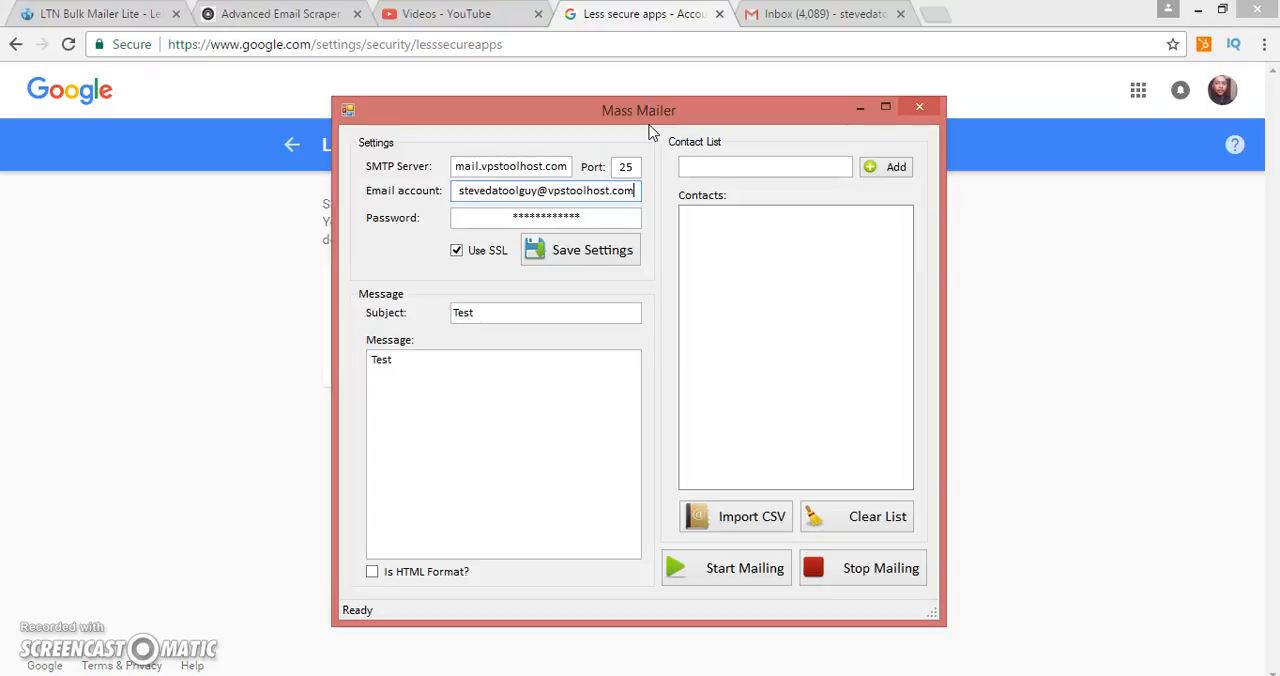
mouse_move(636, 137)
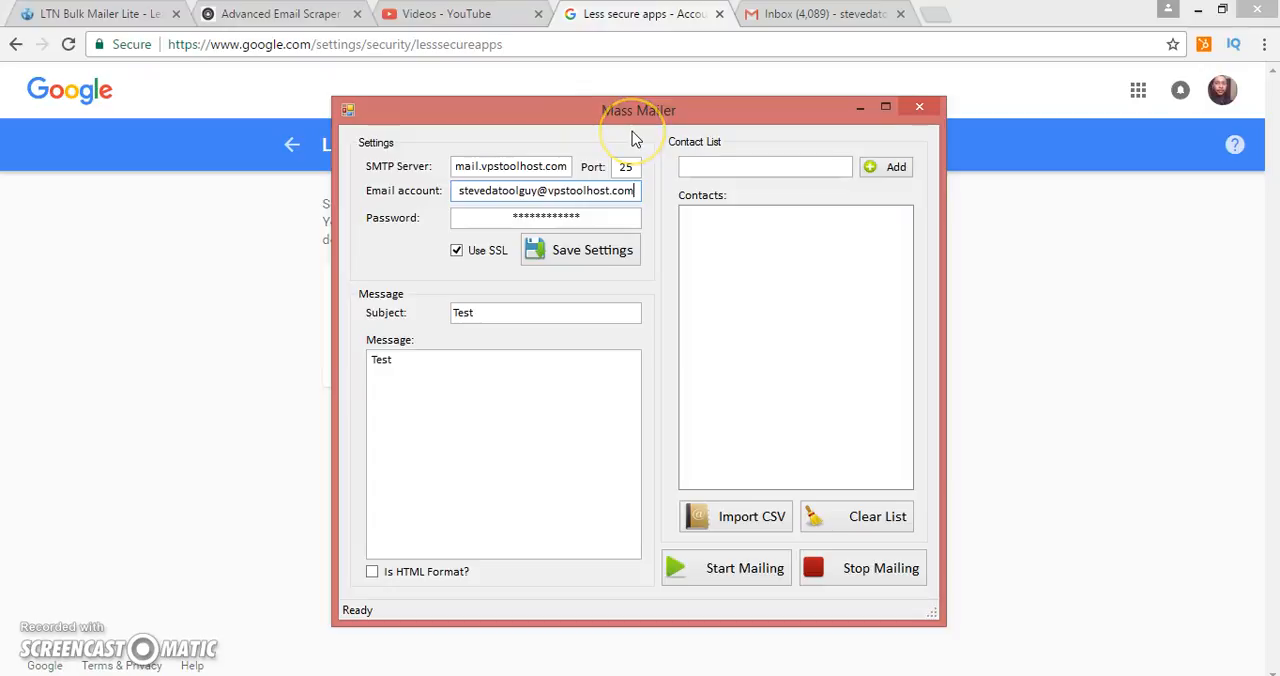
mouse_move(635, 138)
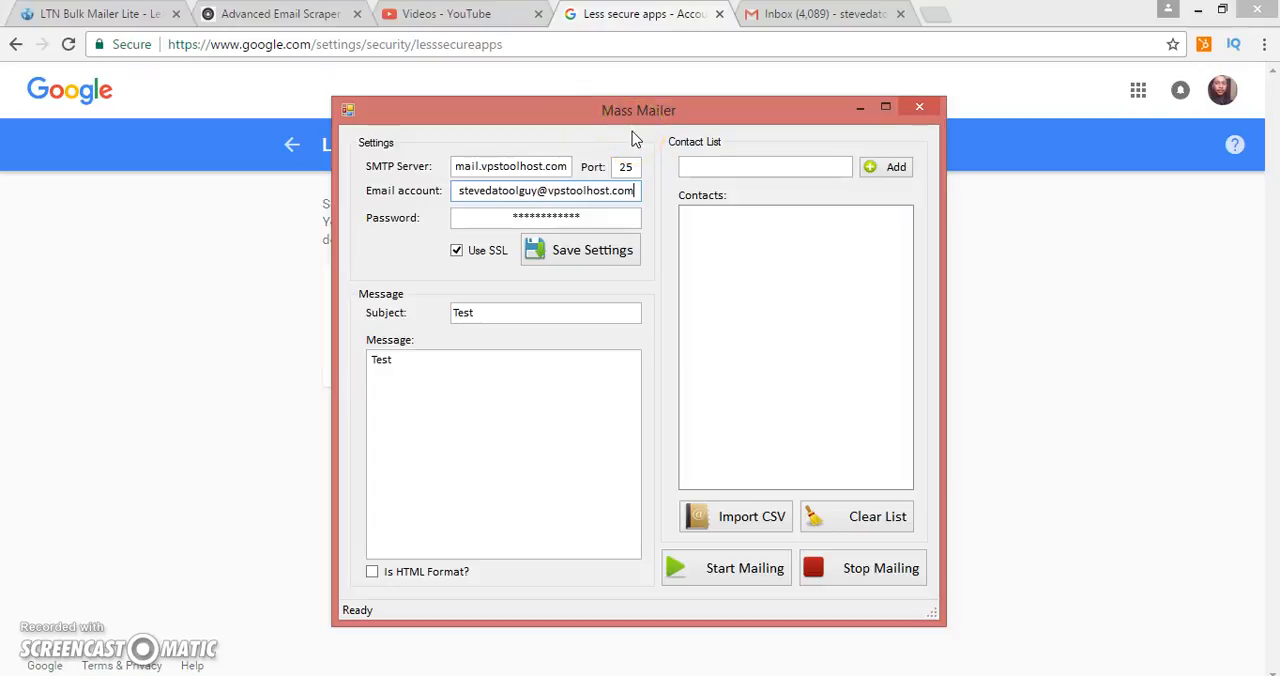